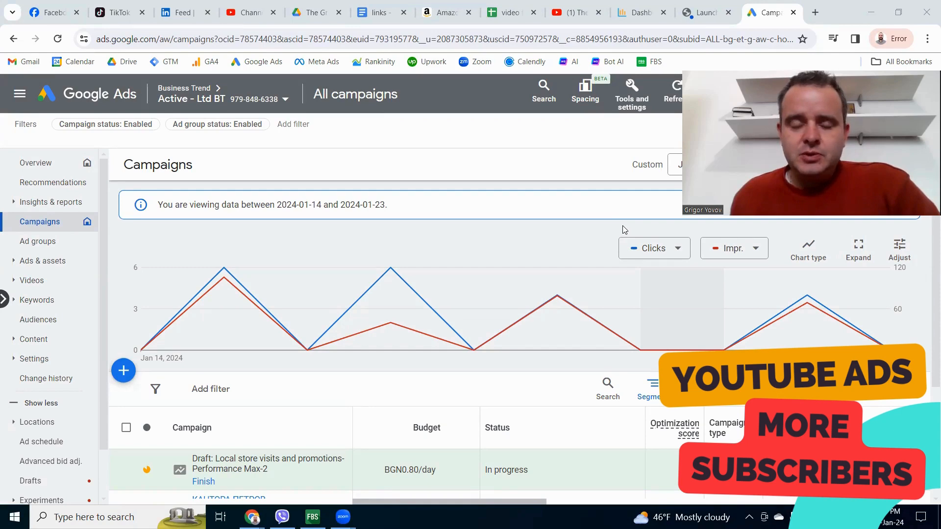
mouse_move(622, 223)
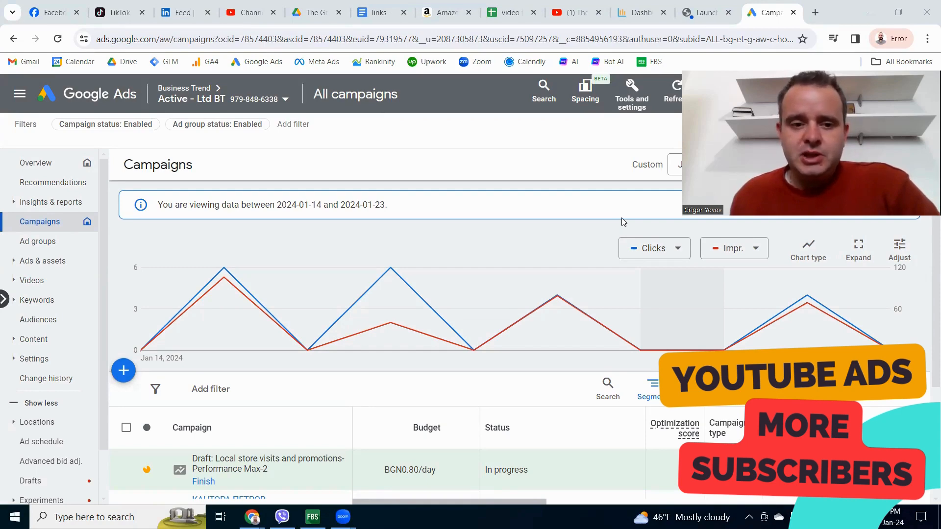
mouse_move(622, 215)
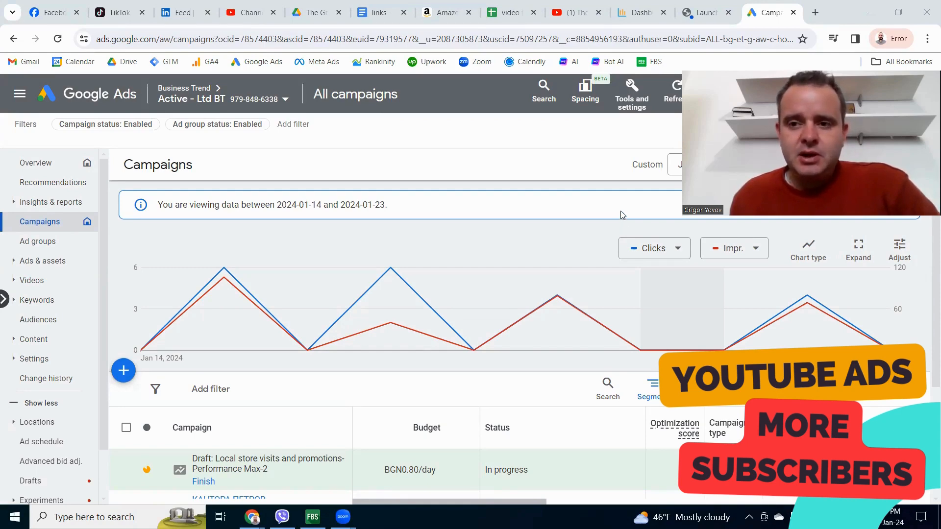
mouse_move(123, 371)
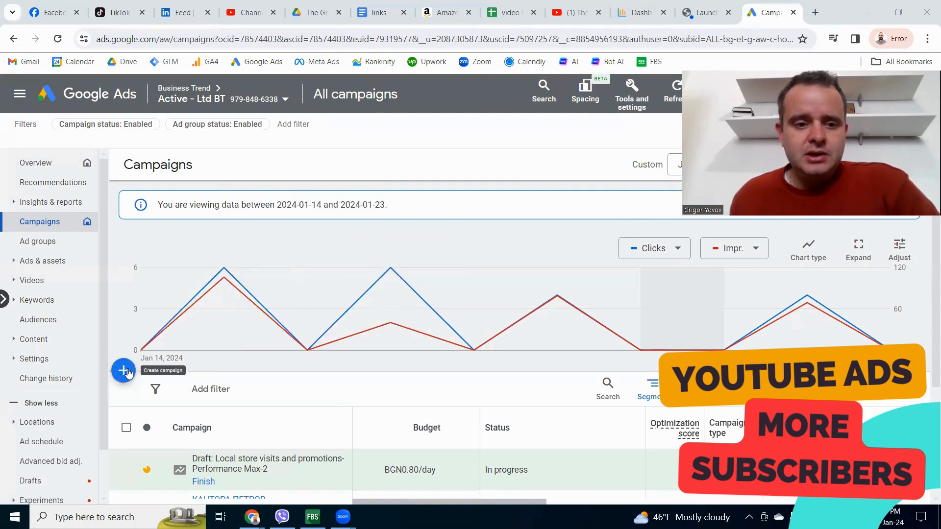
mouse_move(345, 196)
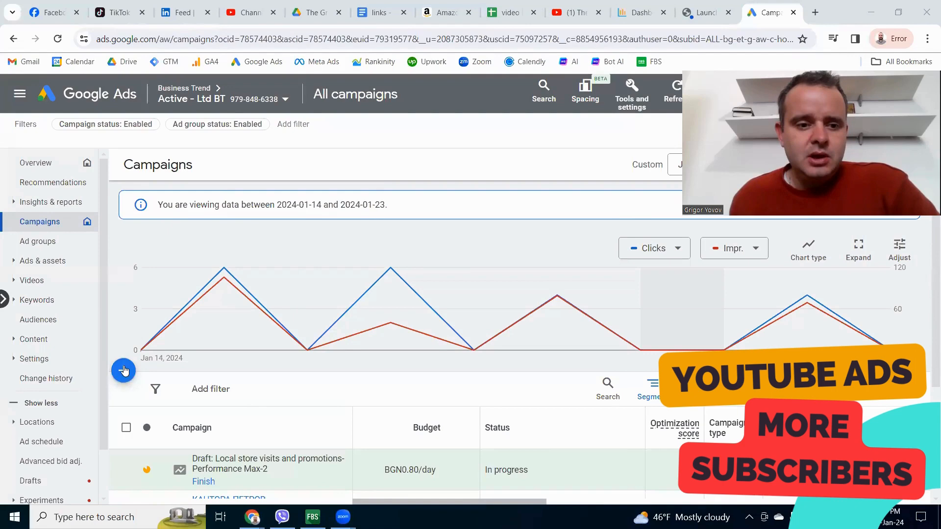
Step: Start a new campaign and choose Website traffic as its objective
left_click(124, 370)
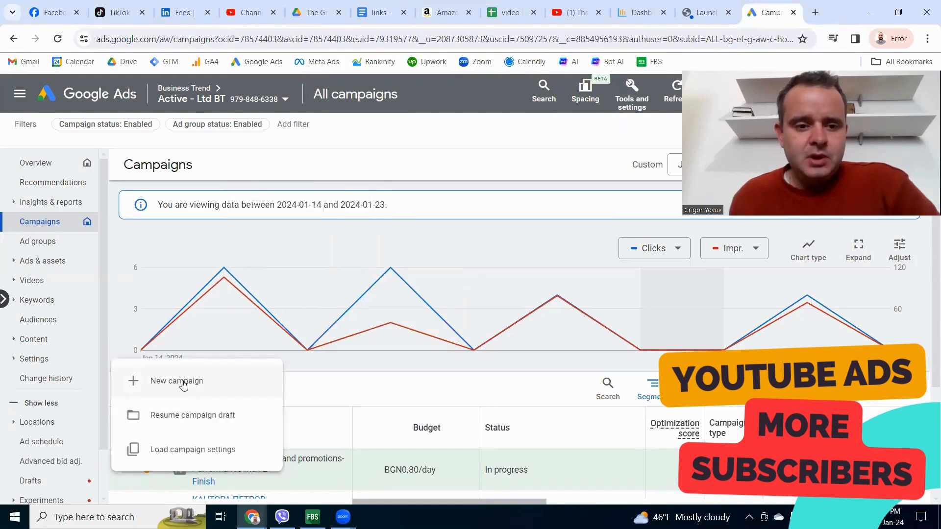
left_click(177, 381)
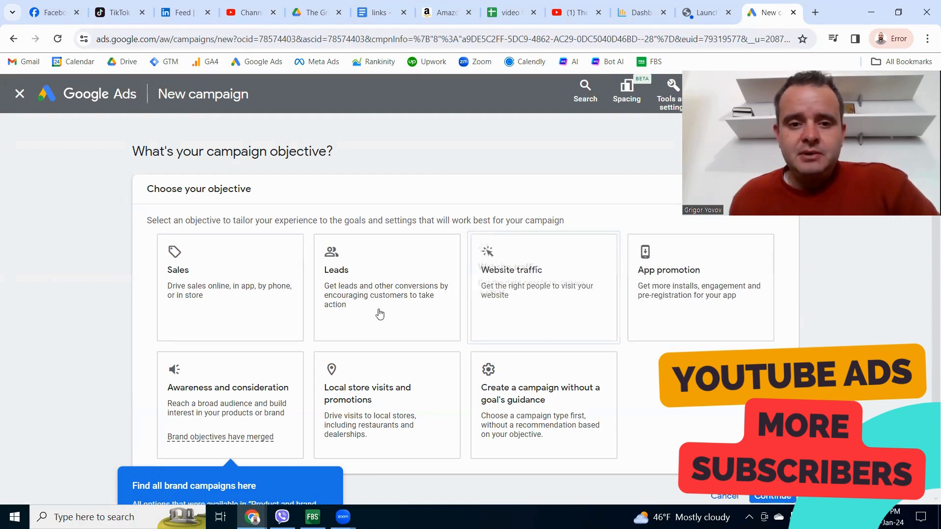
left_click(386, 288)
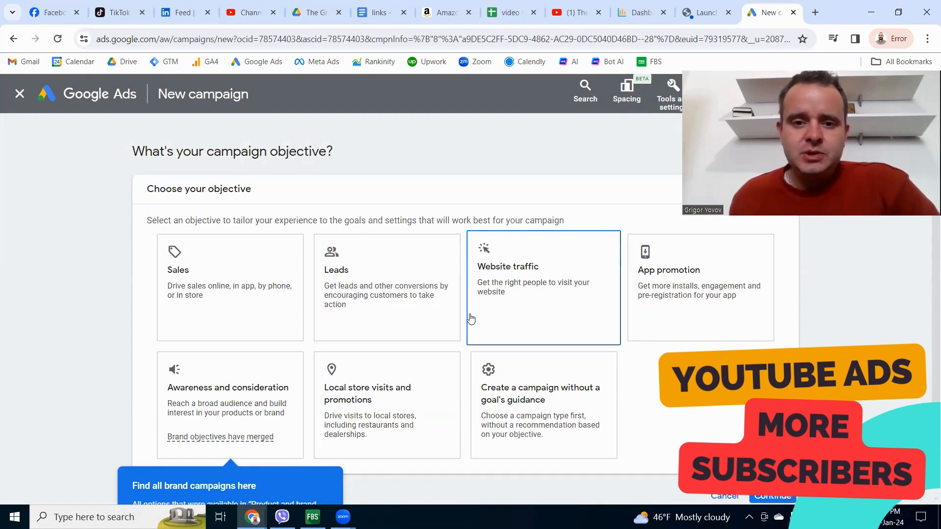
mouse_move(486, 293)
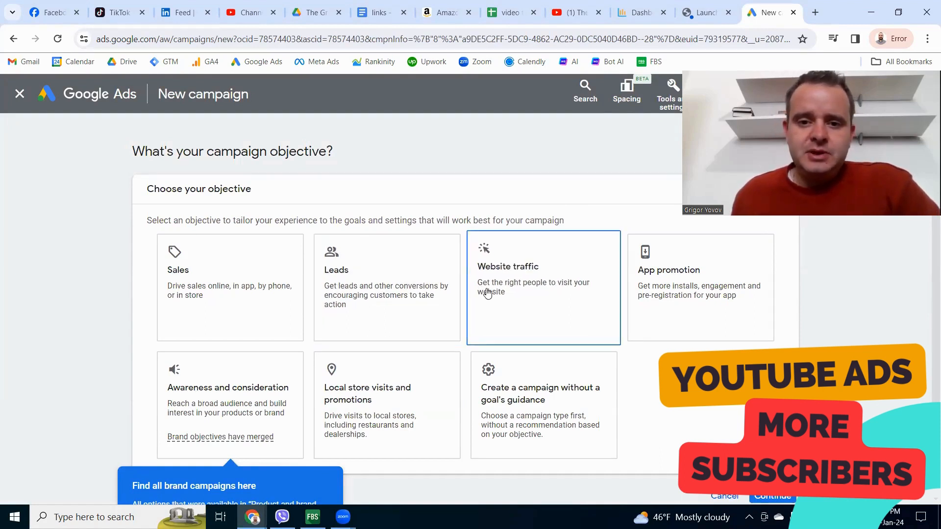
mouse_move(513, 284)
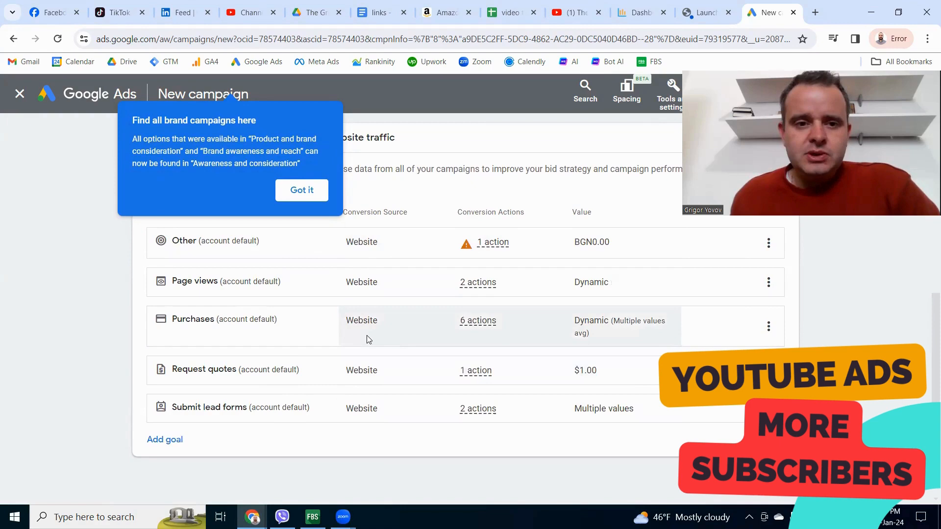
Step: Dismiss the brand-campaign notice, target the video campaign at Bulgaria, then bring up the Amazon book page
left_click(300, 190)
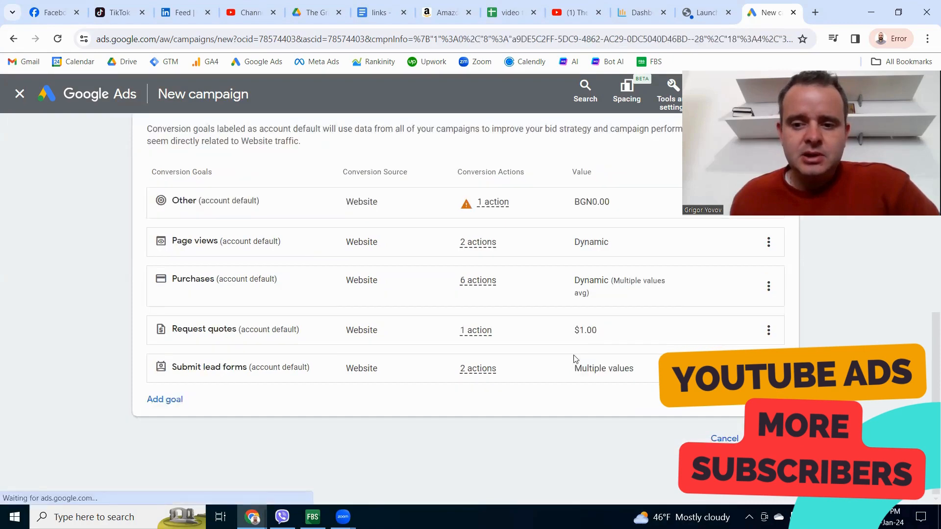
scroll("down", 3)
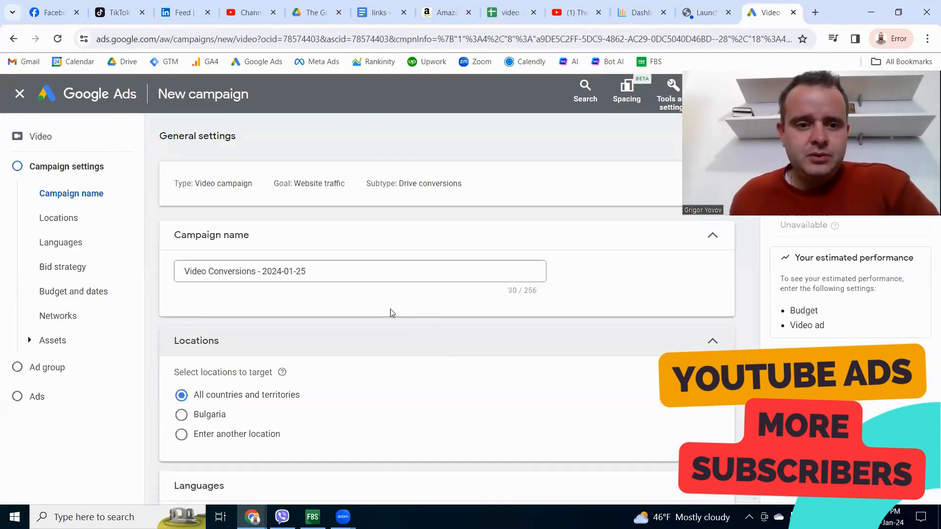
left_click(181, 414)
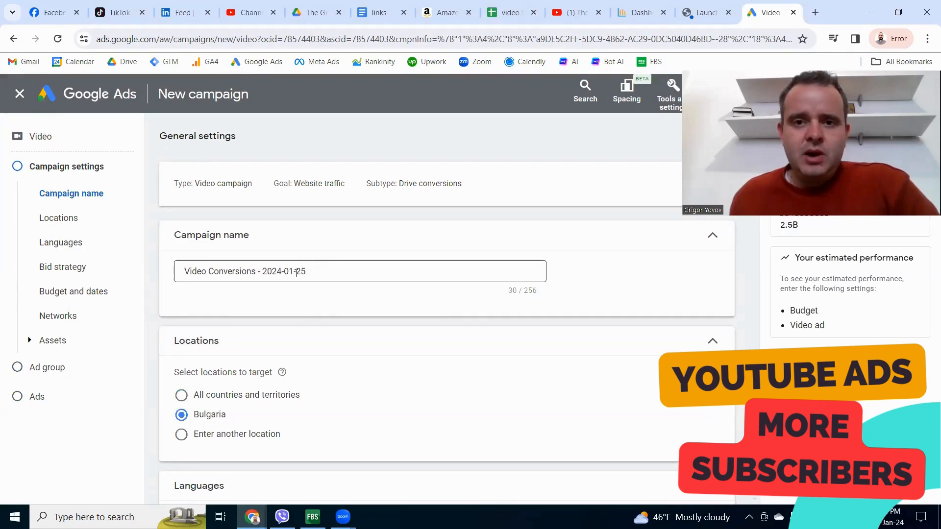
left_click(444, 11)
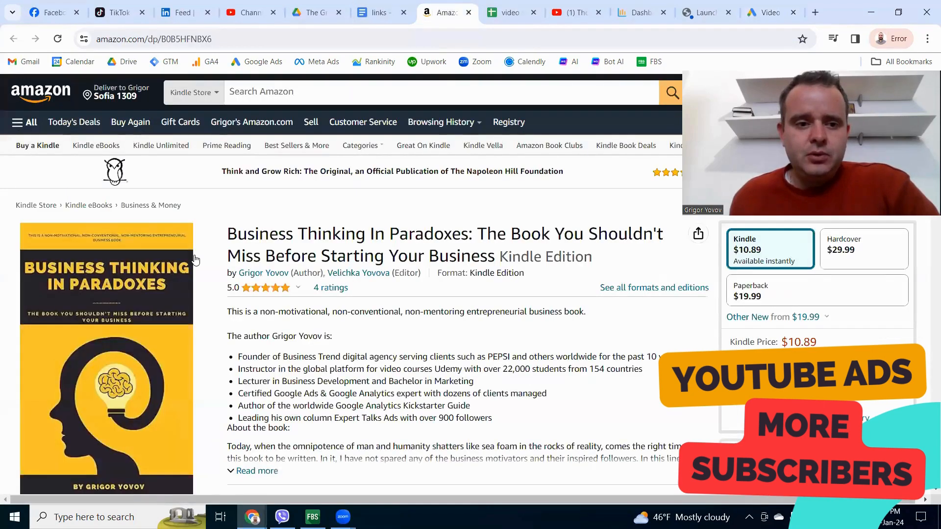
Step: View the Business Thinking In Paradoxes Short and its URL, then return to the campaign setup
left_click(571, 12)
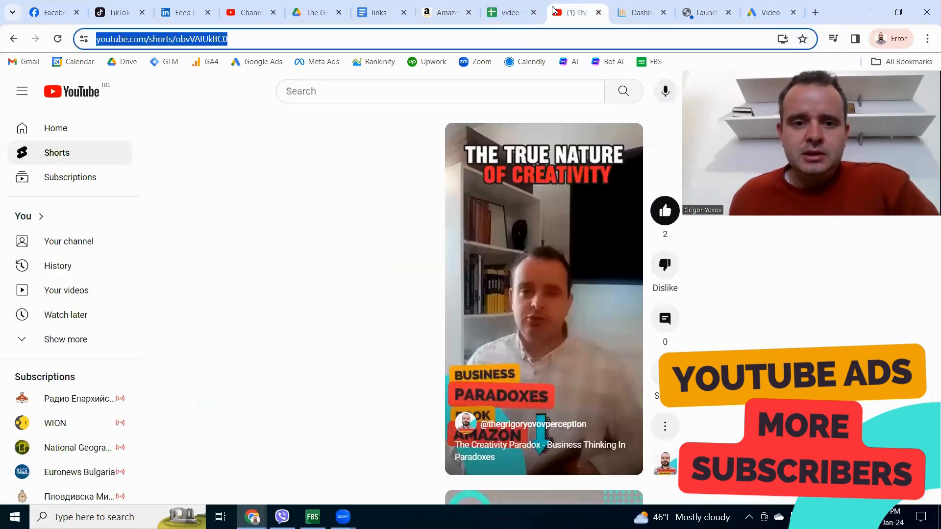
left_click(543, 297)
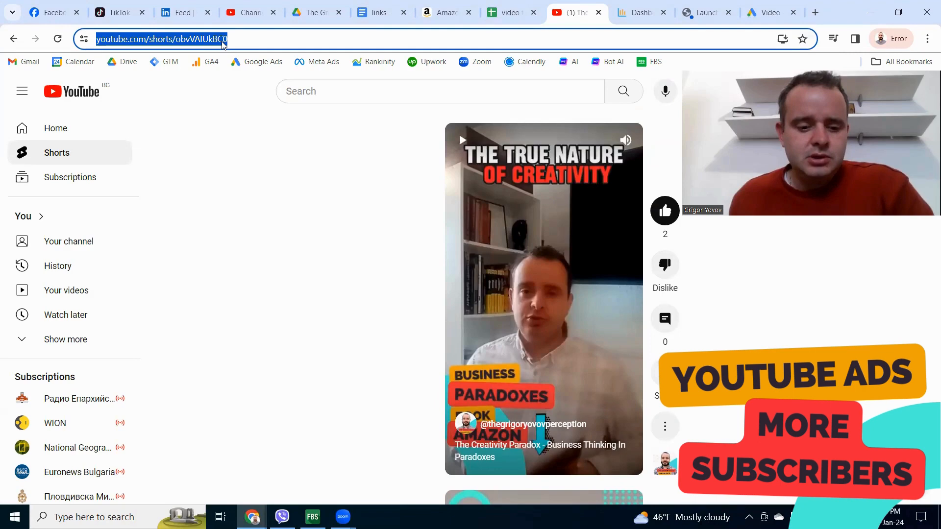
left_click(771, 12)
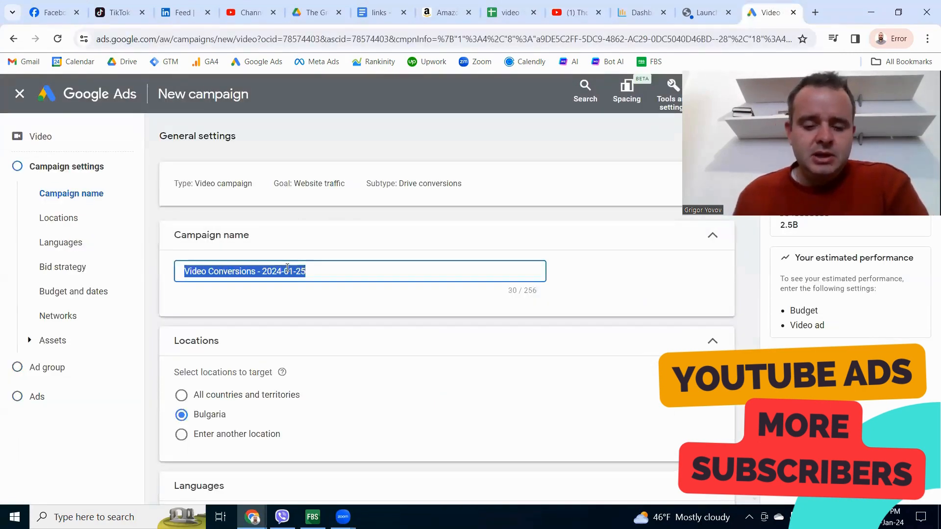
Step: Name the campaign 'Business thinking in paradoxes video ad'
type("Busine")
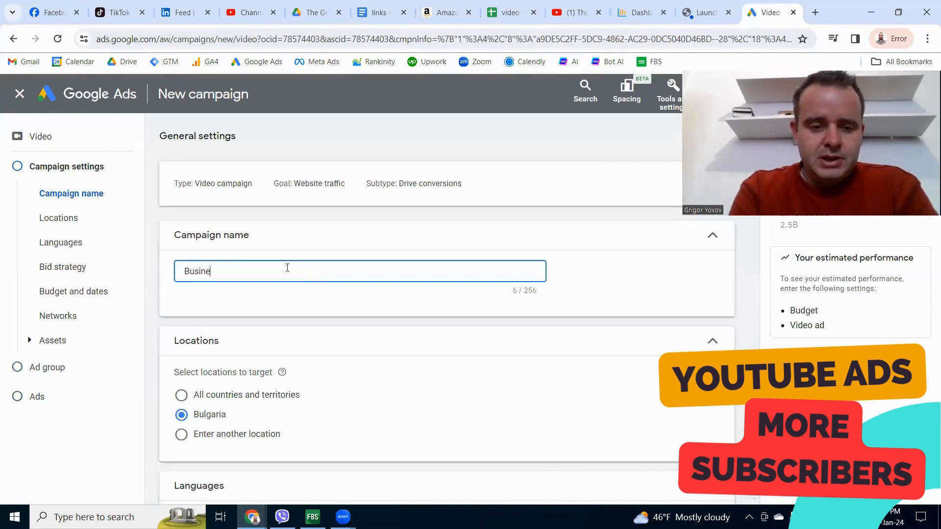
type("ss thinking")
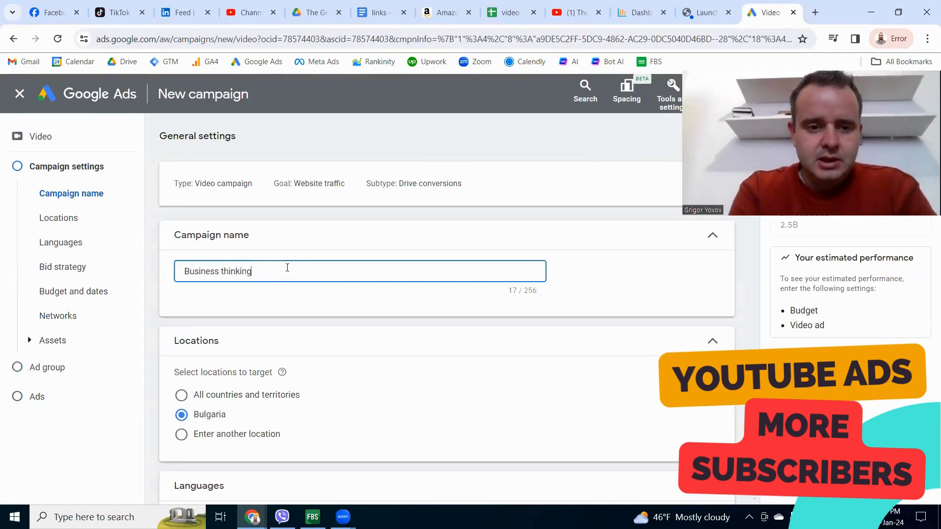
type("in para")
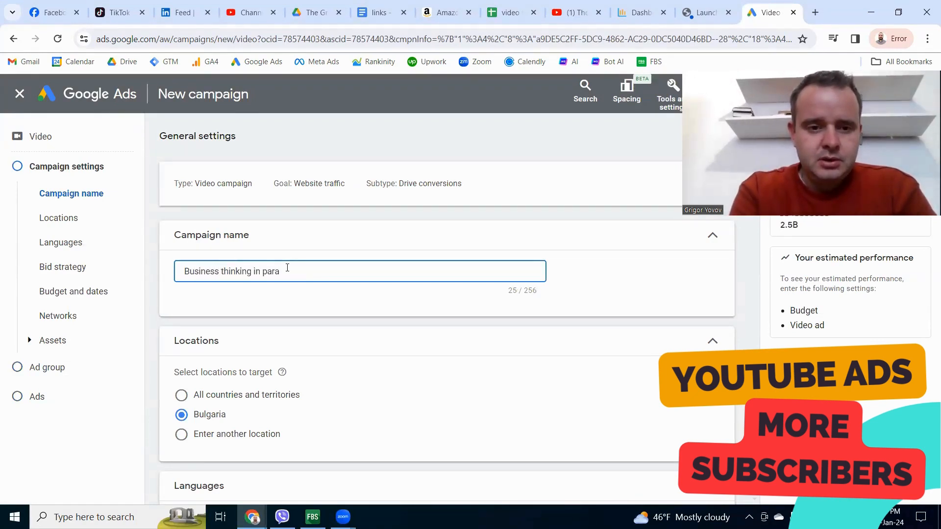
type("doxes")
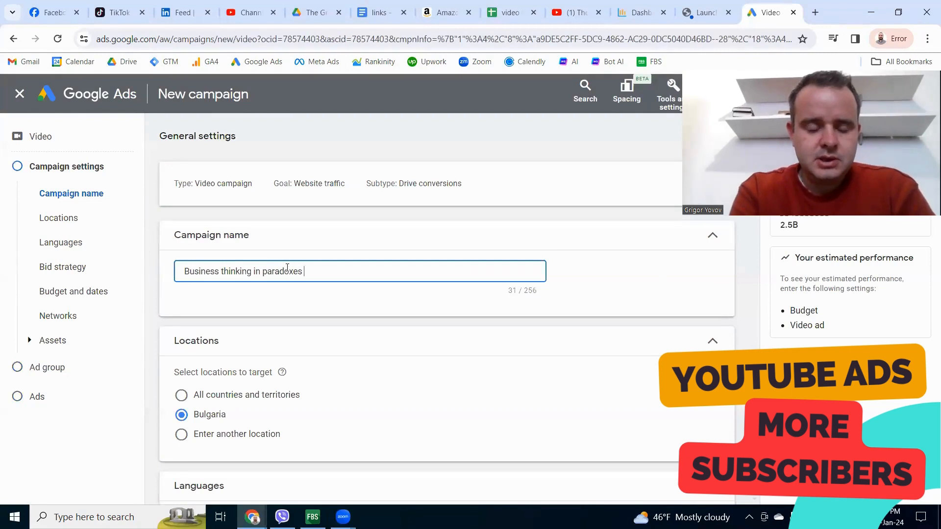
type("video ads")
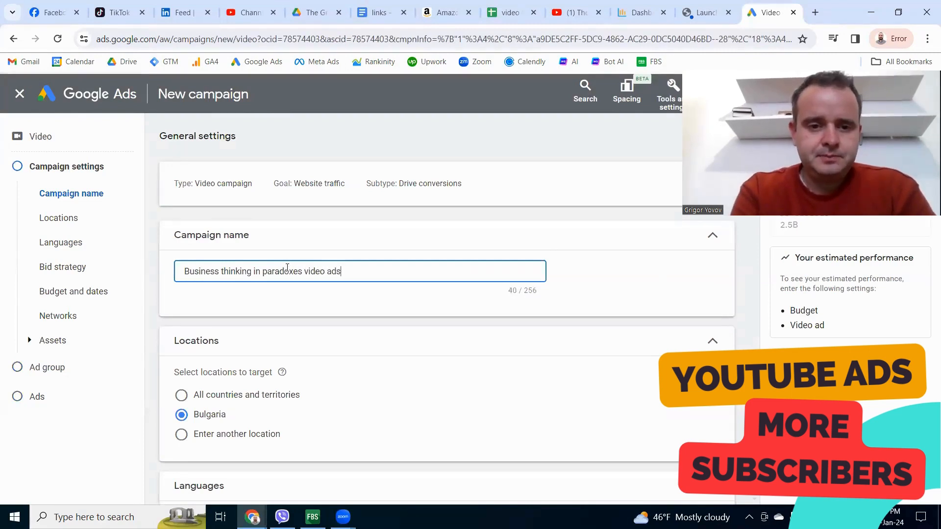
key("Backspace")
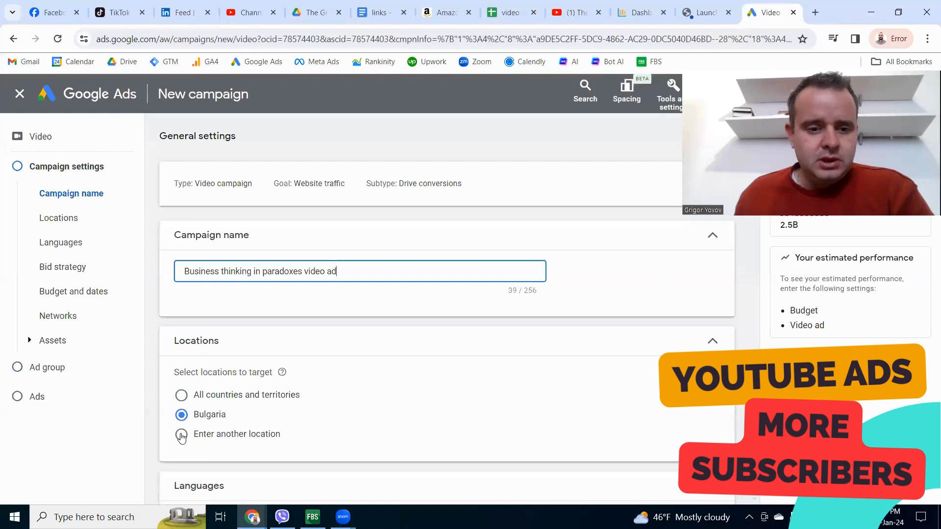
Step: Target another location, the United States, keeping Bulgarian and English as languages
left_click(180, 434)
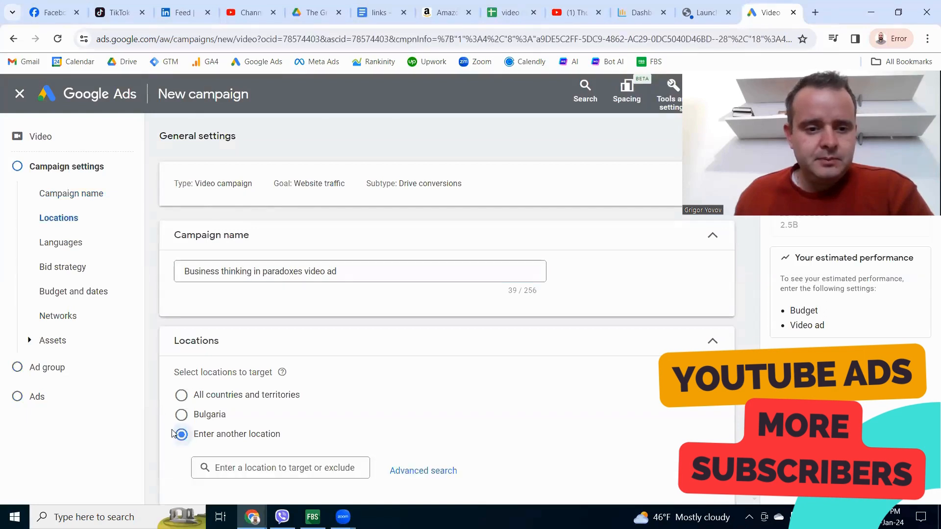
scroll("down", 3)
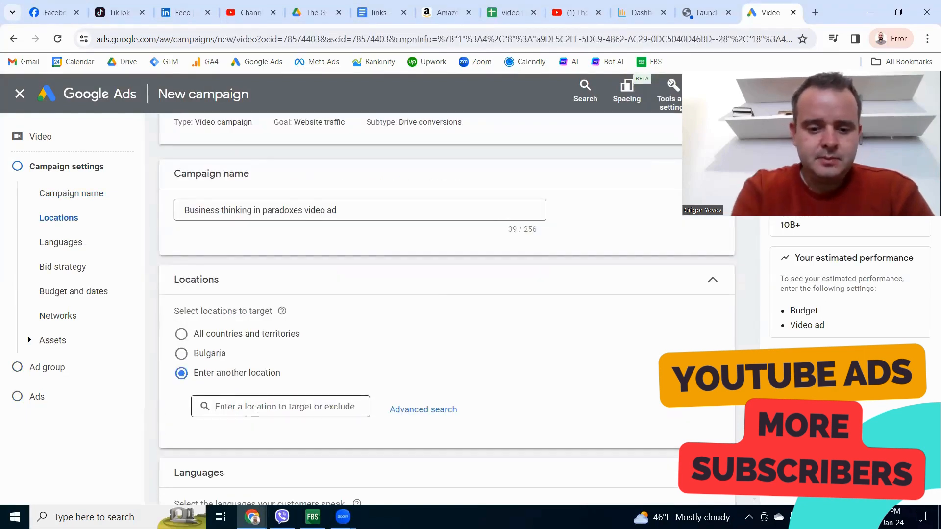
type("united")
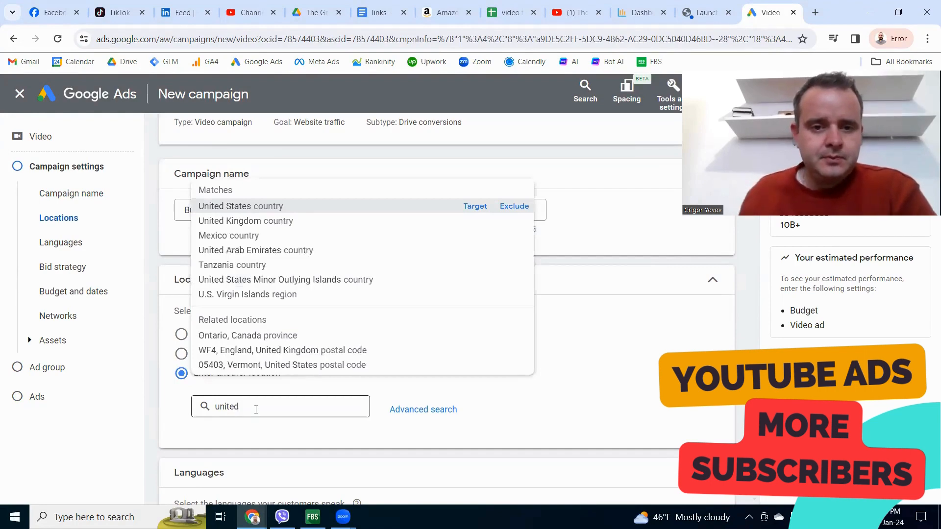
left_click(475, 206)
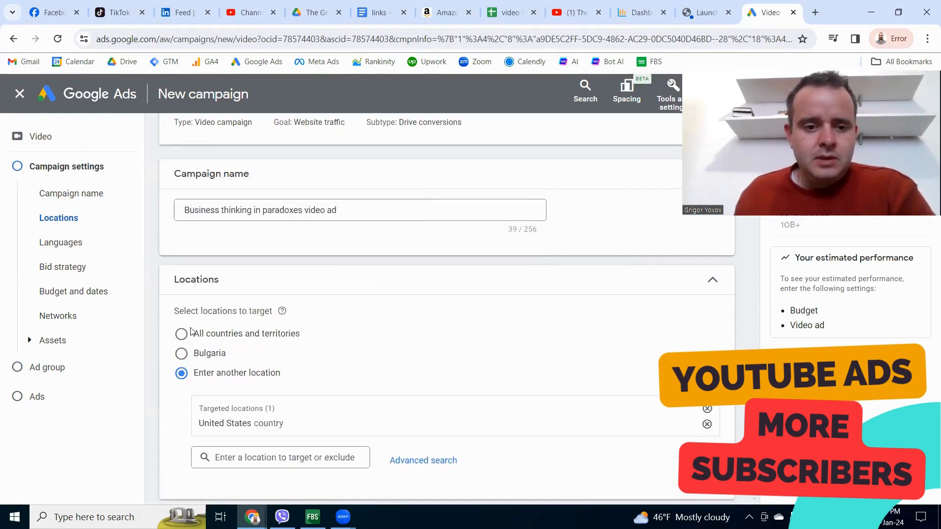
scroll("down", 3)
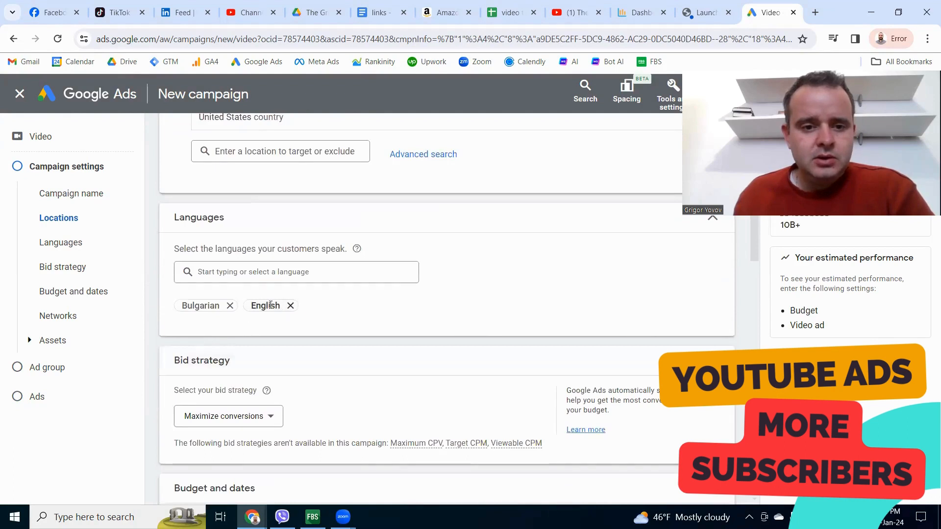
mouse_move(291, 308)
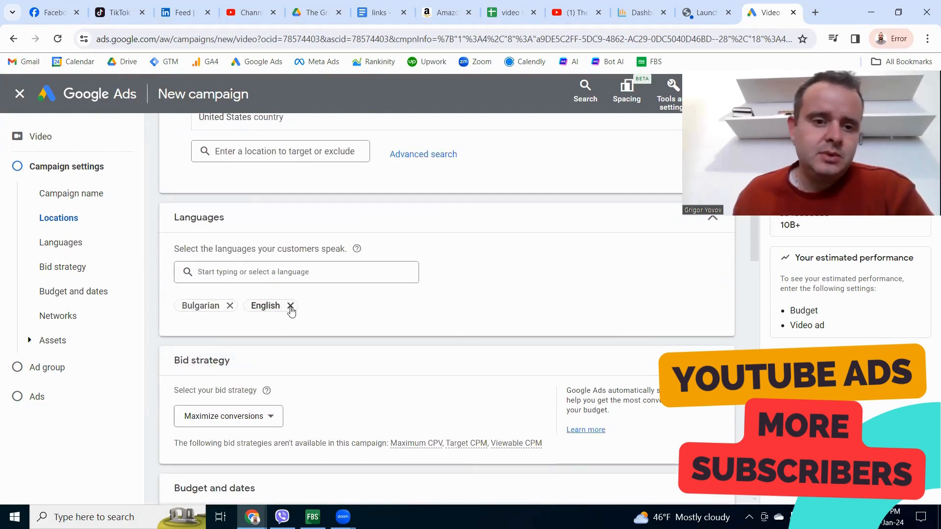
Step: Set the bid strategy to Target CPA with a target of BGN 2.00
scroll("down", 3)
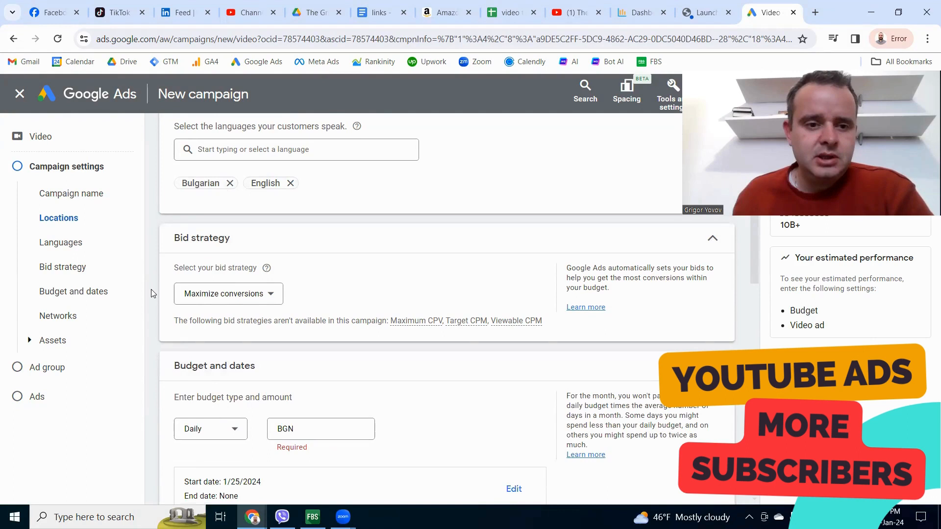
left_click(228, 293)
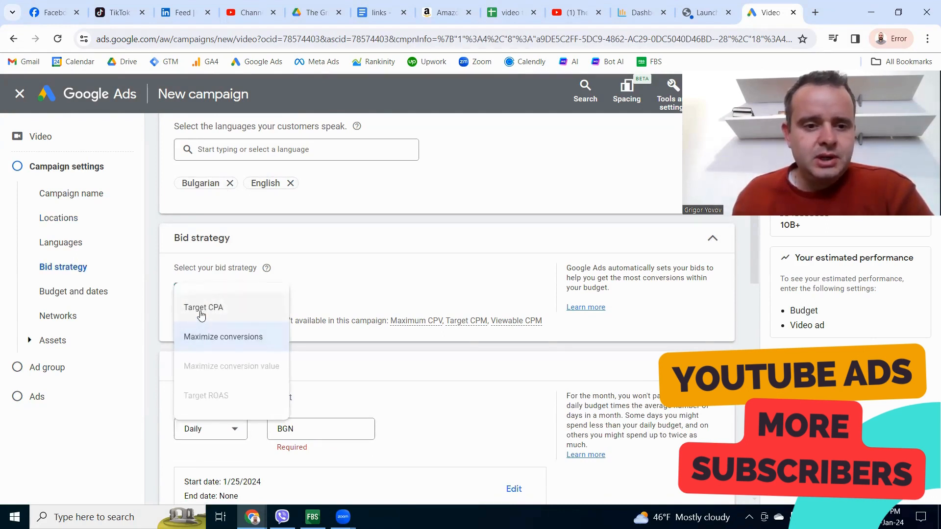
left_click(204, 307)
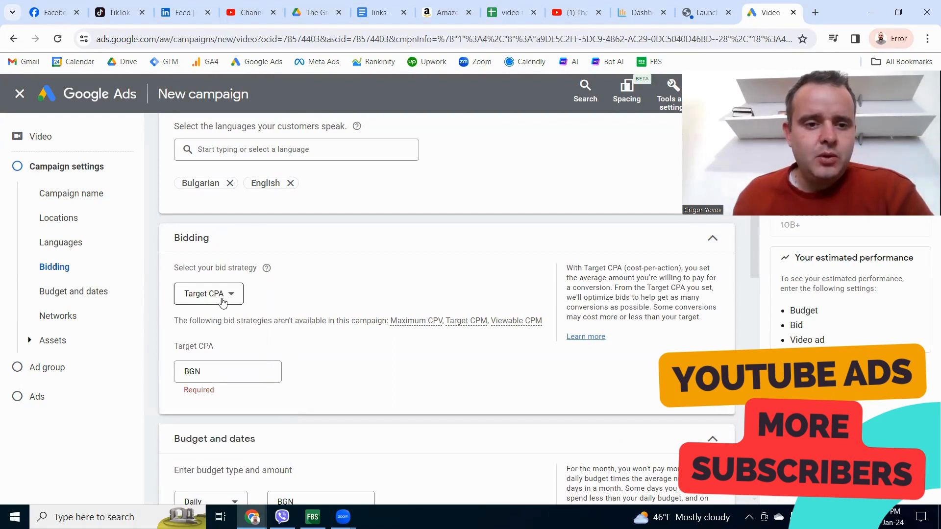
left_click(227, 370)
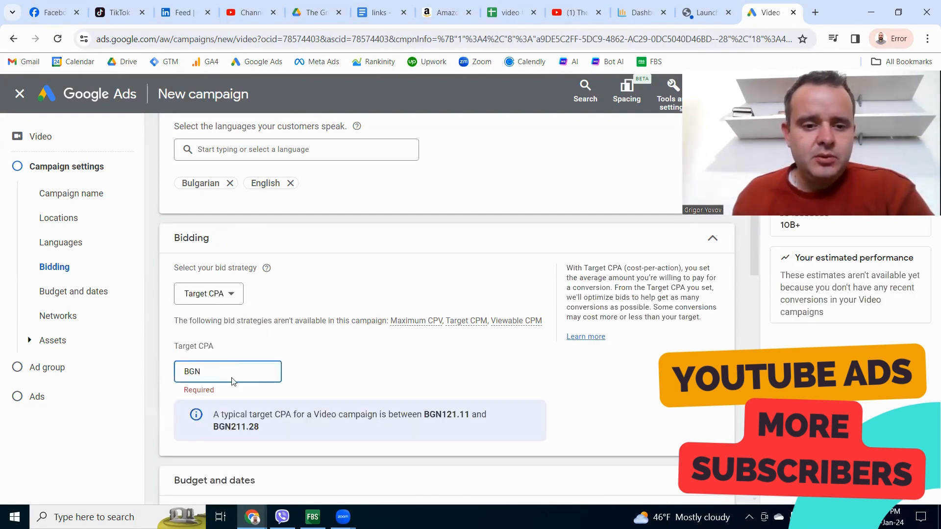
type("2.00")
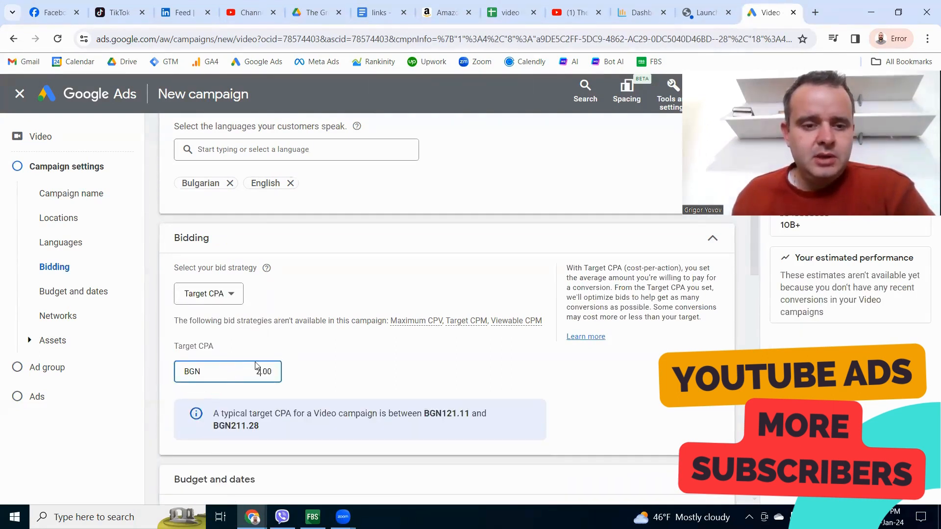
triple_click(263, 372)
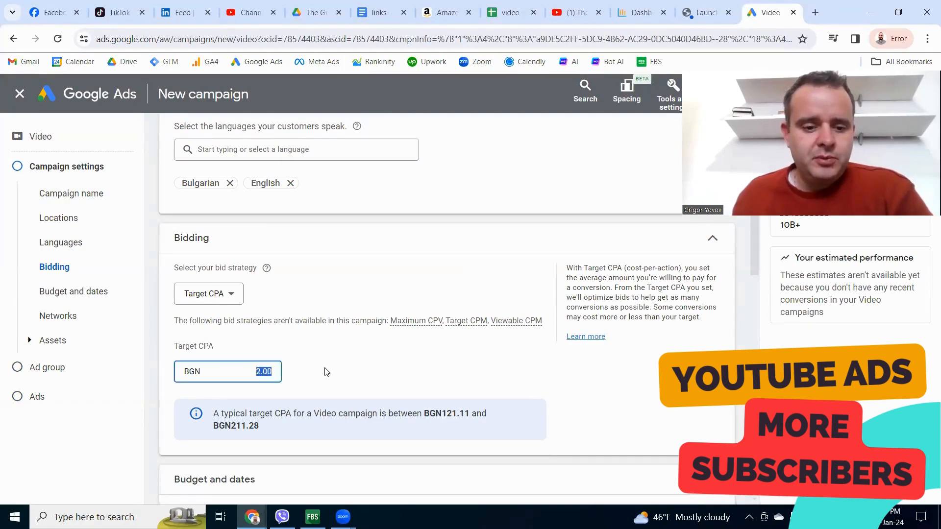
Step: Enter a daily budget of BGN 10.00
scroll("down", 3)
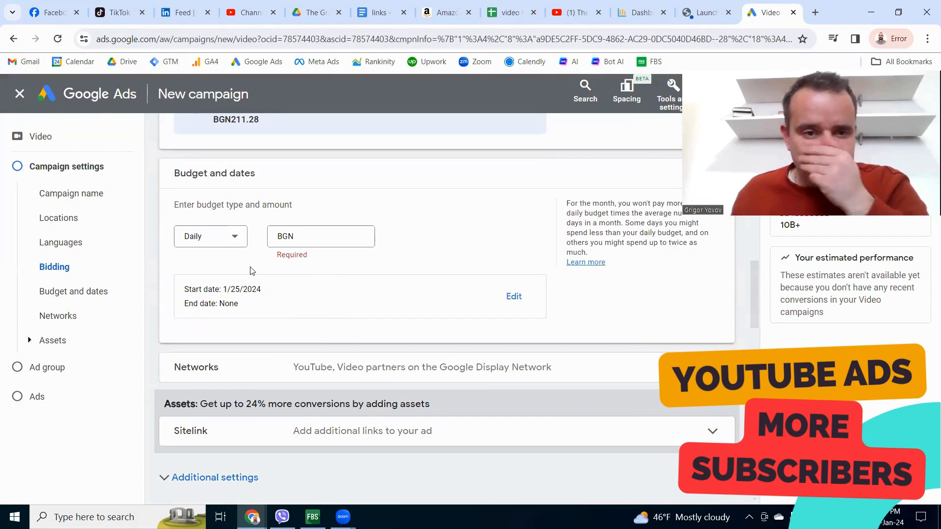
left_click(320, 236)
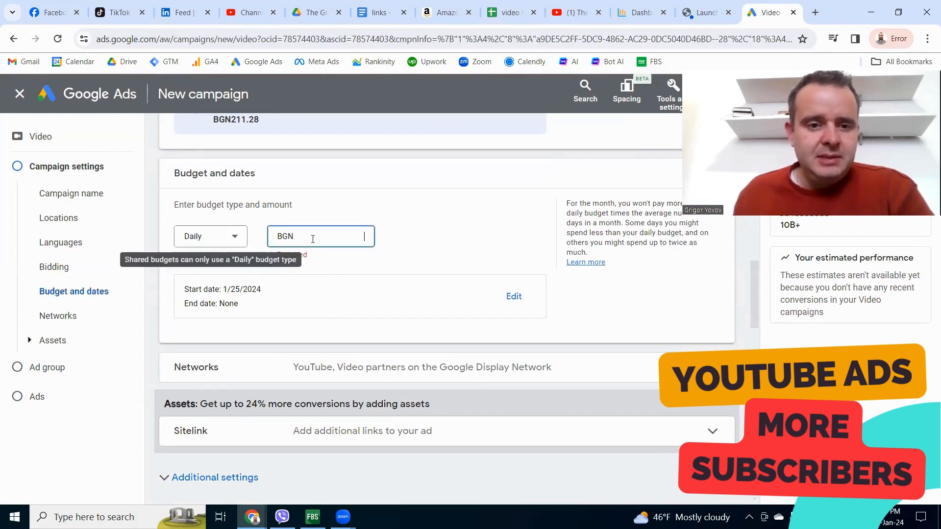
type("10.00")
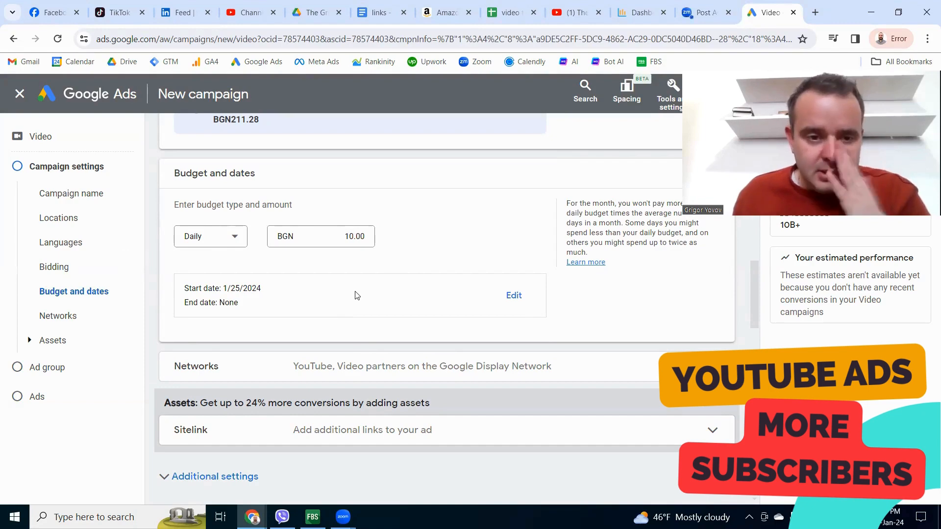
Step: Give the campaign a specific end date of Feb 29, 2024
left_click(512, 295)
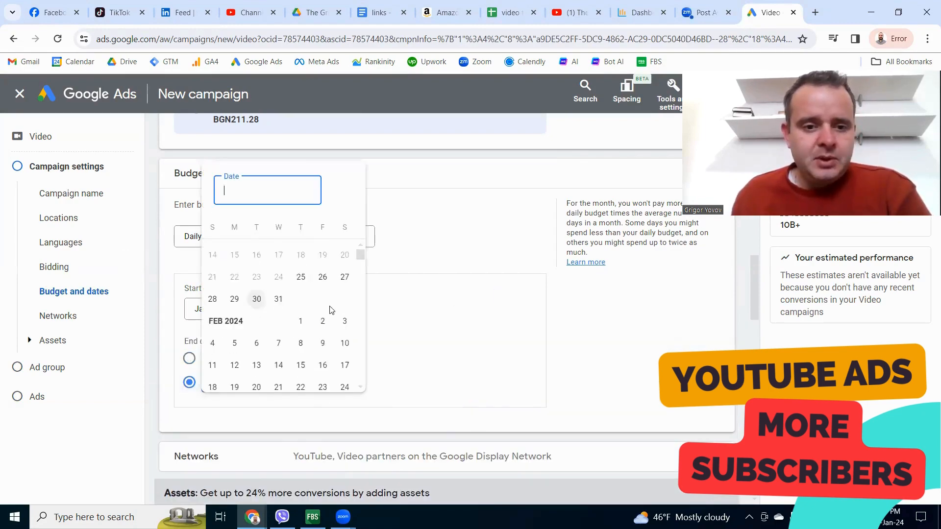
scroll("down", 3)
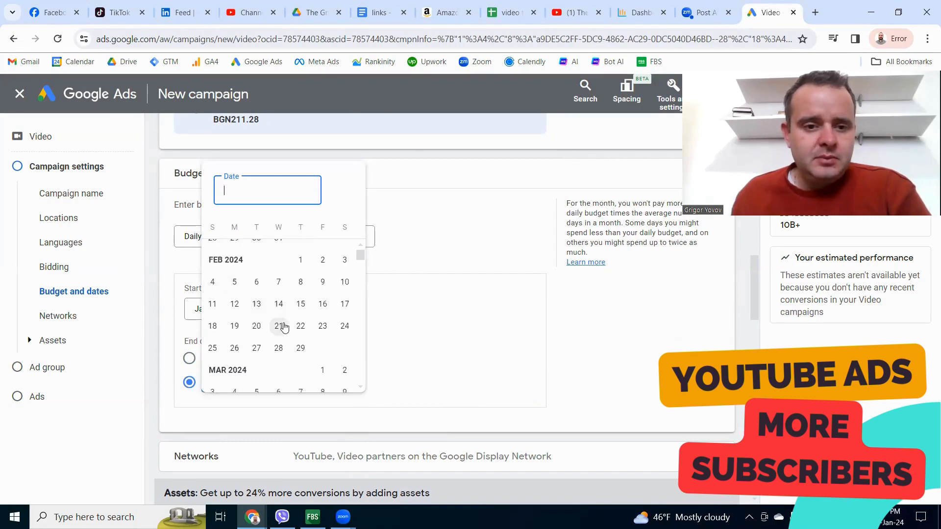
left_click(300, 348)
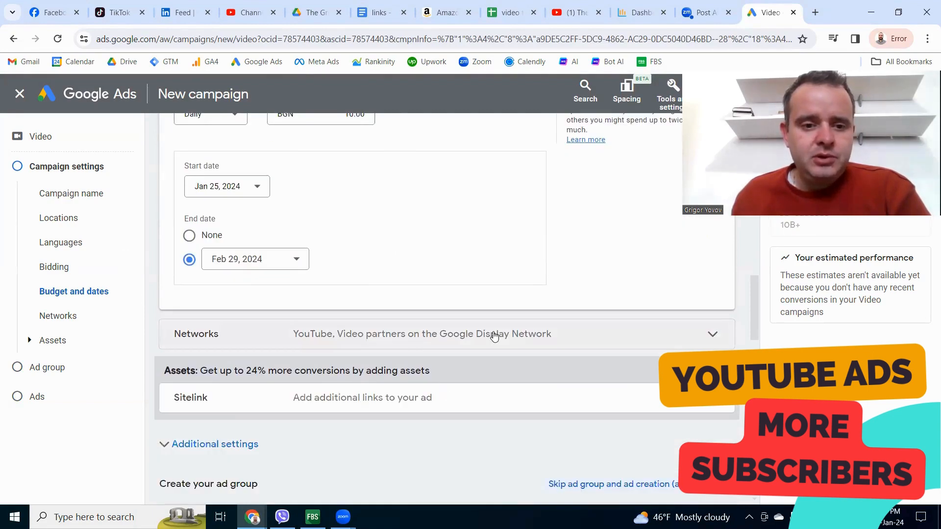
scroll("down", 3)
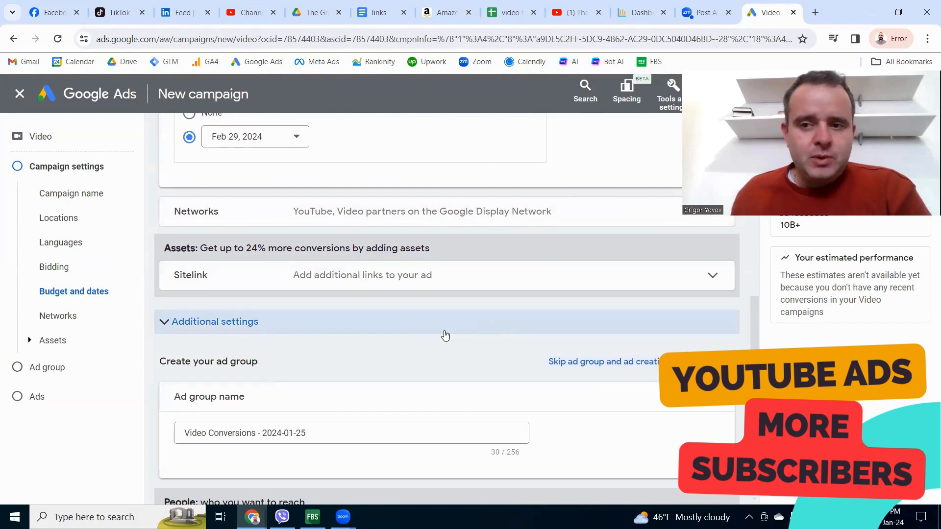
mouse_move(158, 384)
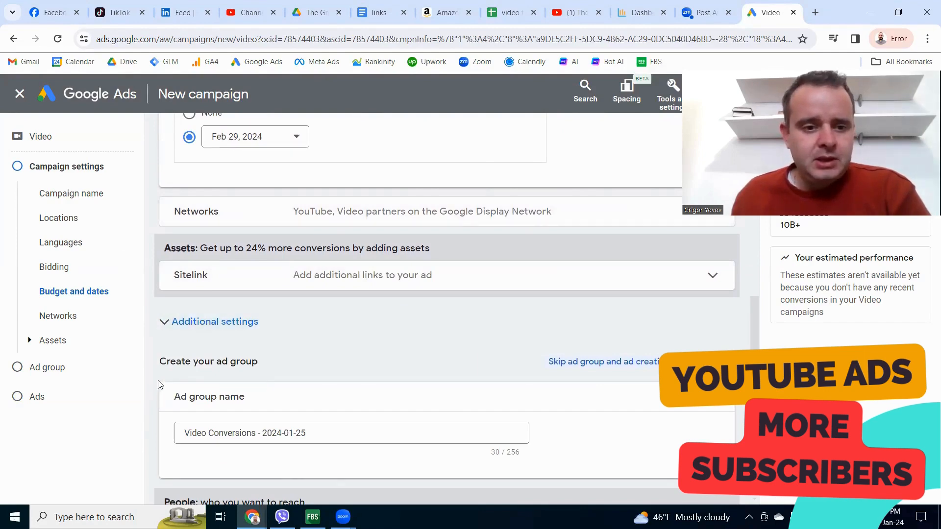
Step: Replace the default ad group name with 'channel subscribers'
scroll("down", 3)
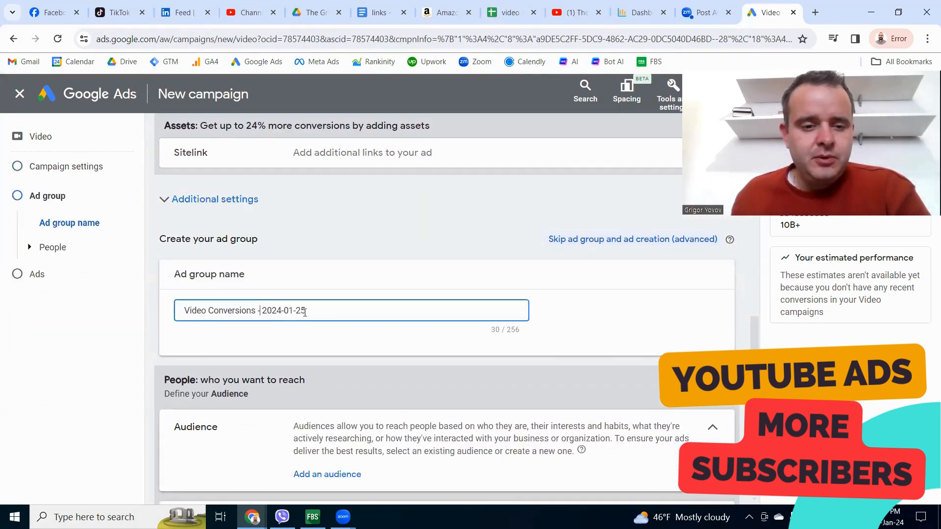
double_click(230, 311)
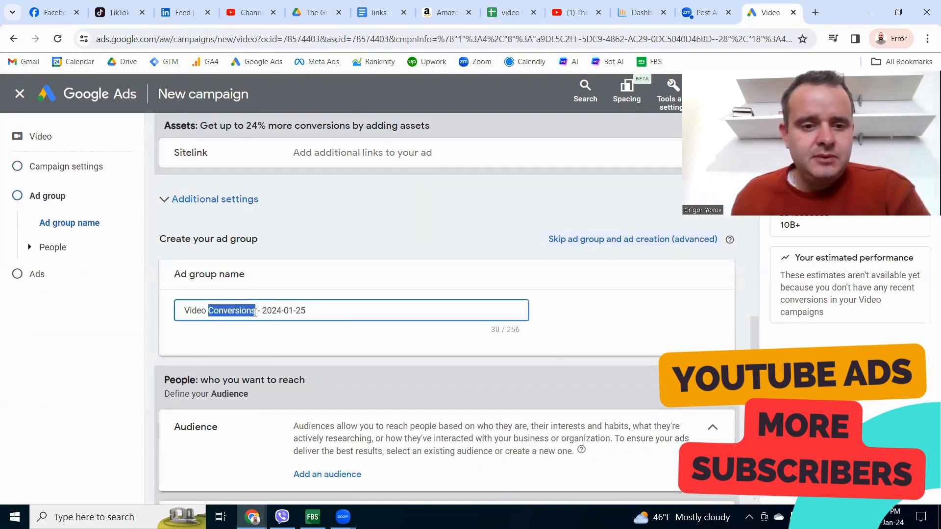
key("ctrl+a")
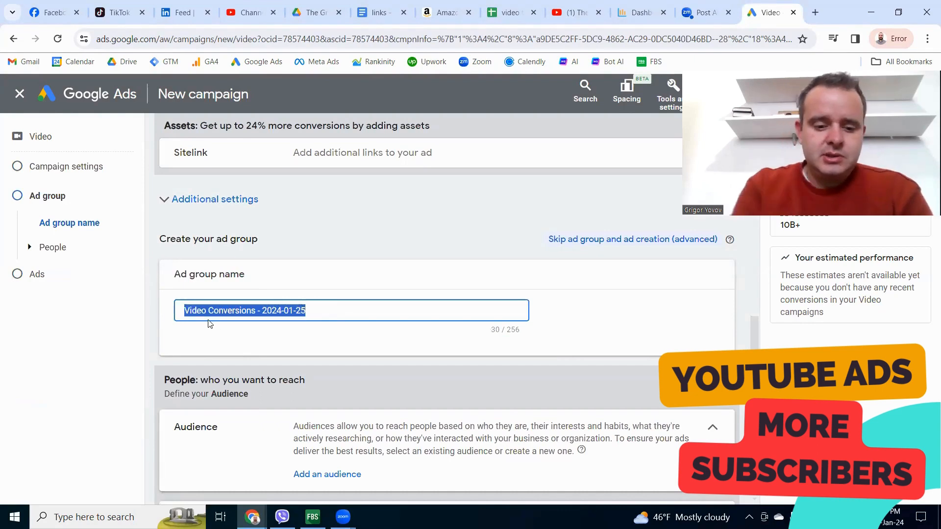
type("channel")
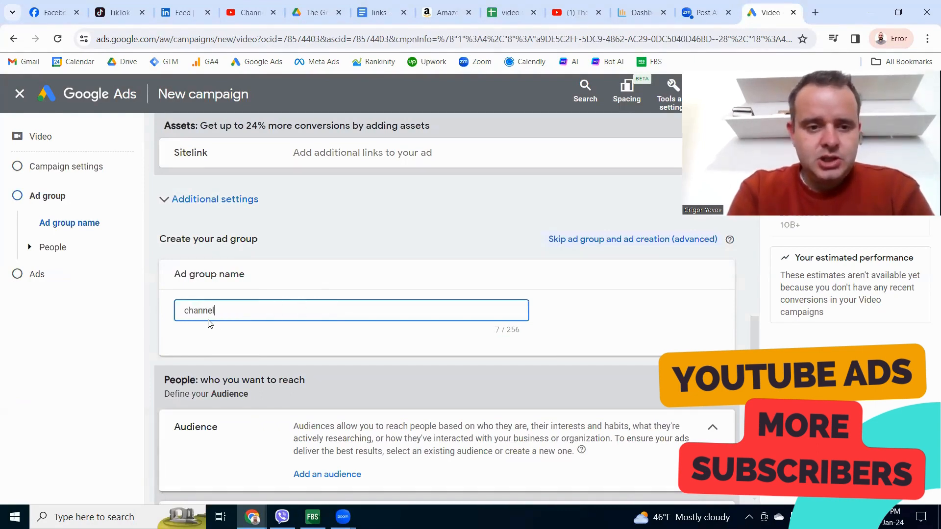
type("subscri")
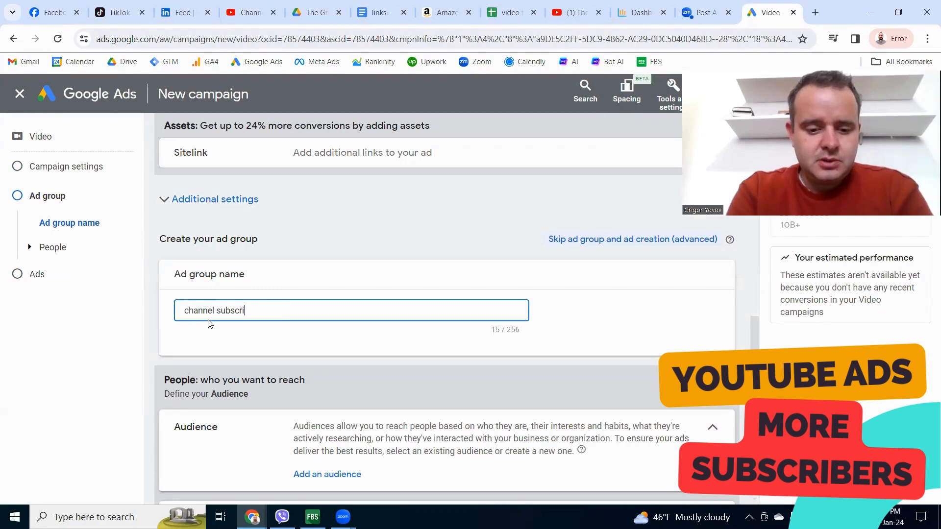
type("bers")
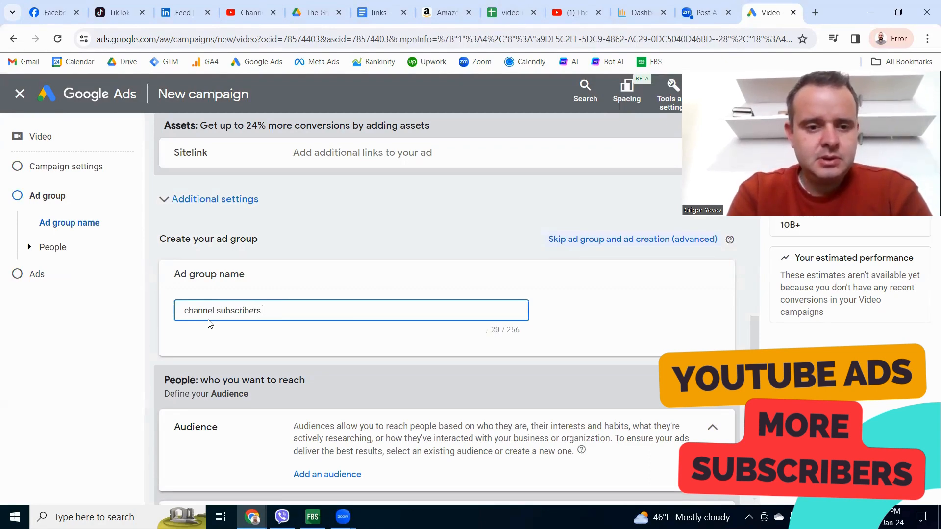
scroll("down", 3)
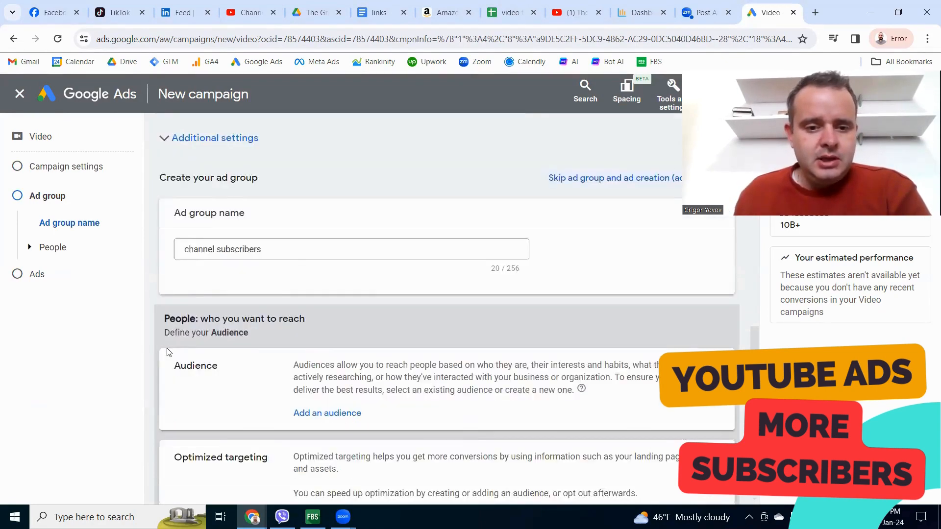
scroll("down", 3)
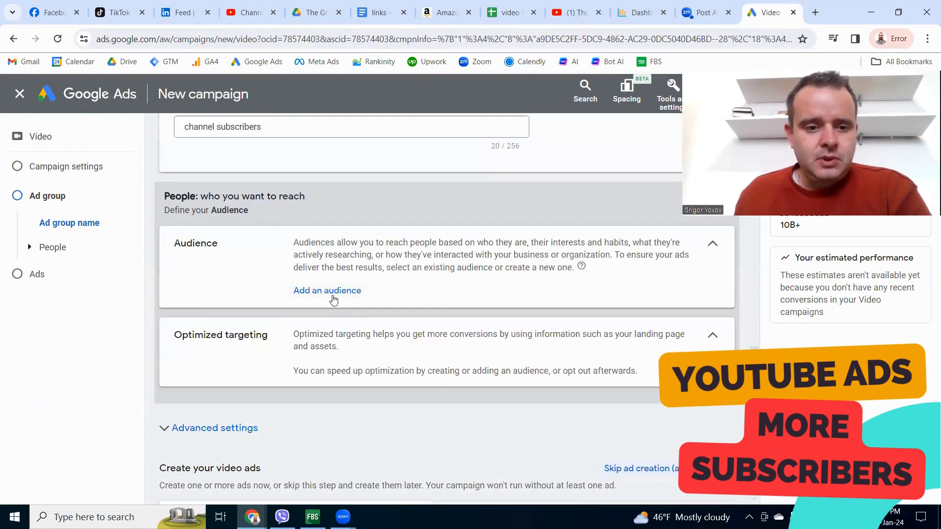
mouse_move(316, 298)
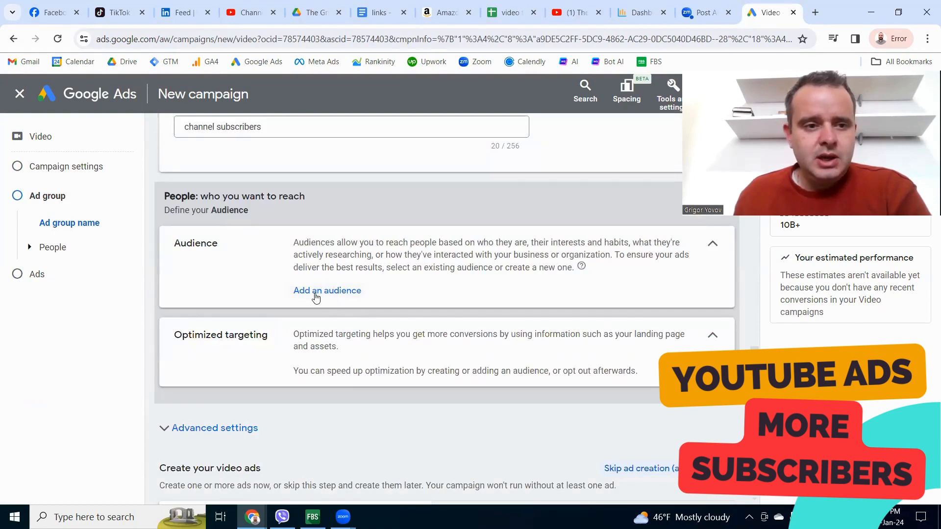
left_click(327, 290)
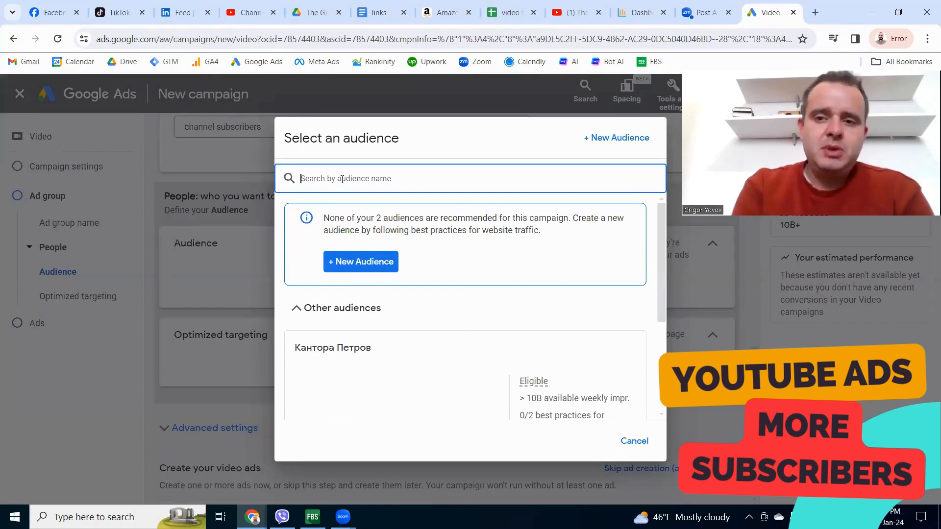
type("bus")
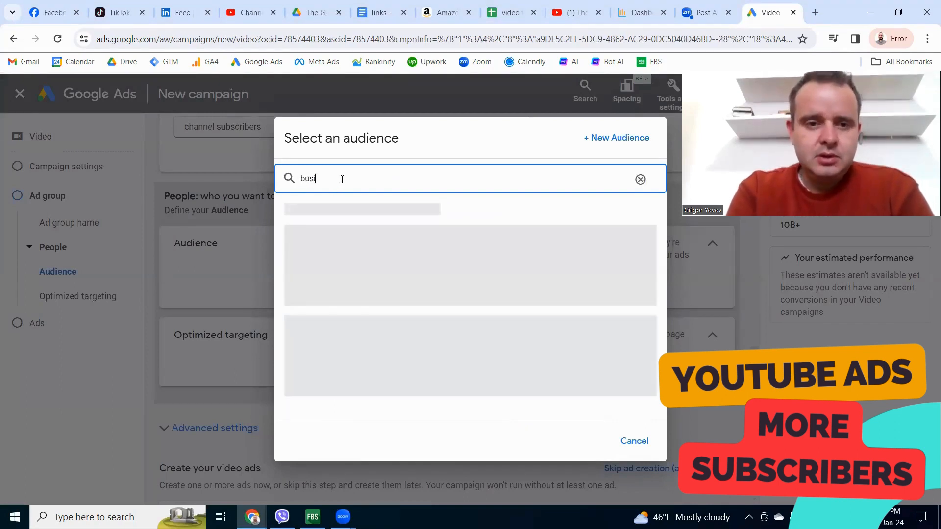
type("iness")
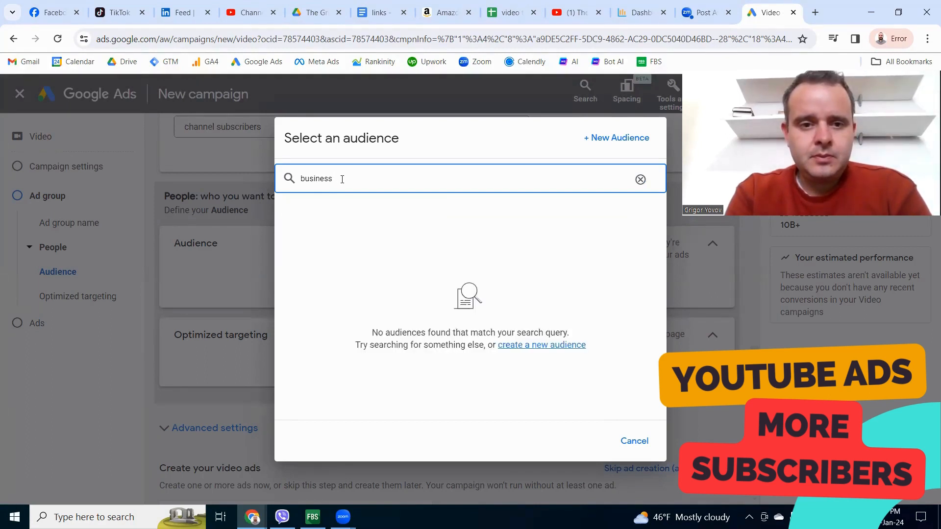
left_click(640, 179)
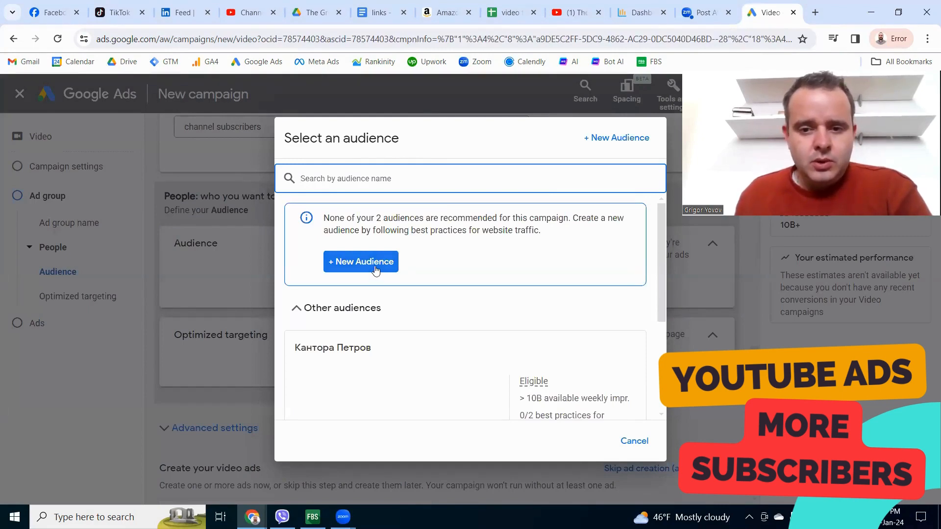
Step: Create a new audience named 'My youtube channel audience'
left_click(361, 262)
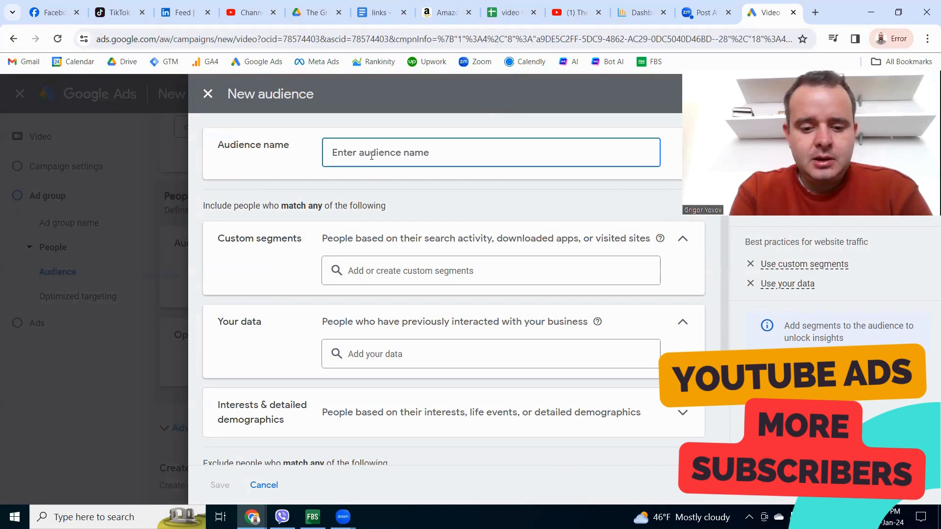
type("My")
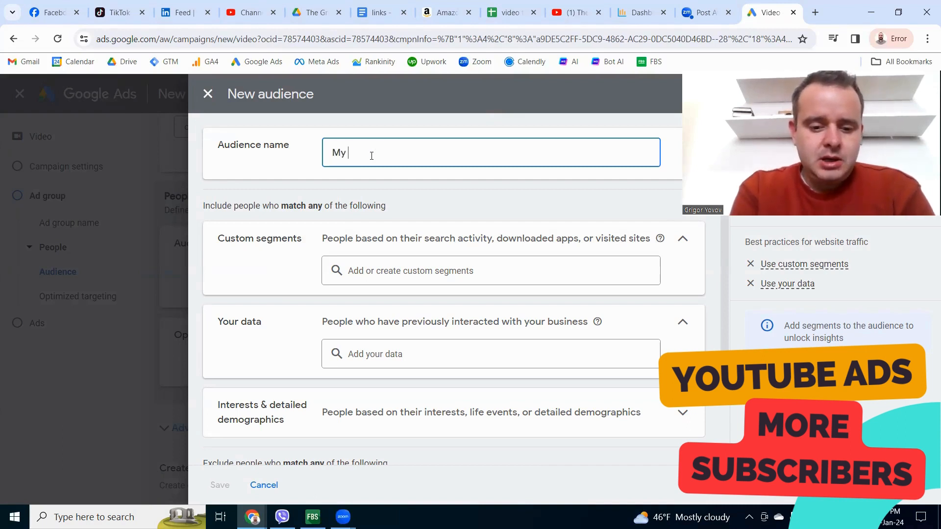
type("youtube chann")
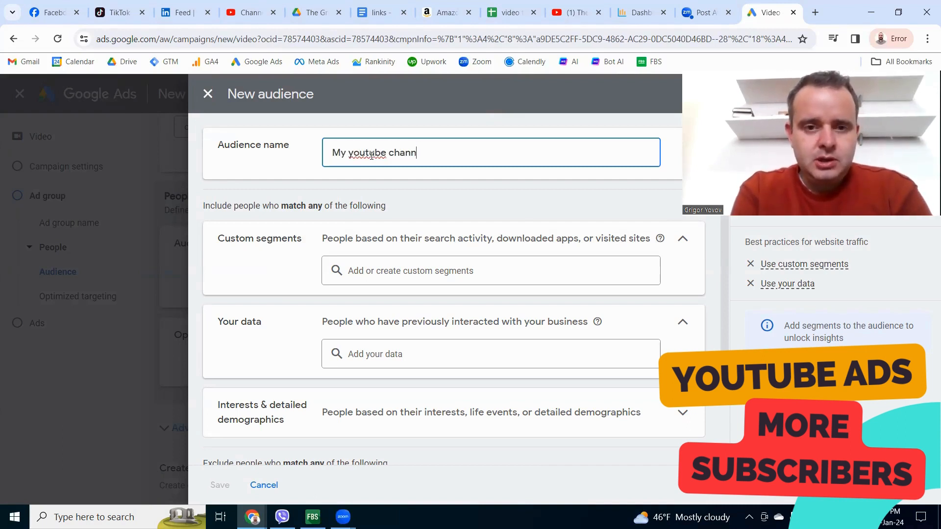
type("el au")
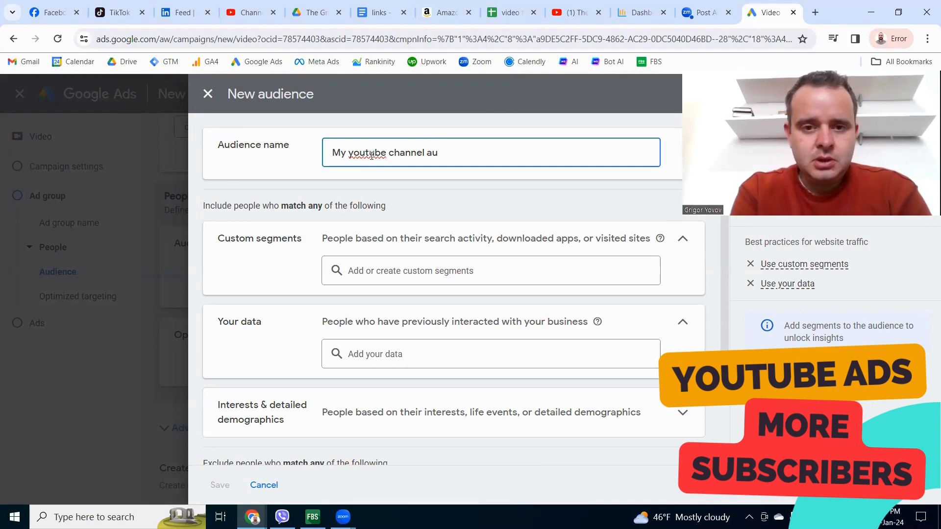
type("dience")
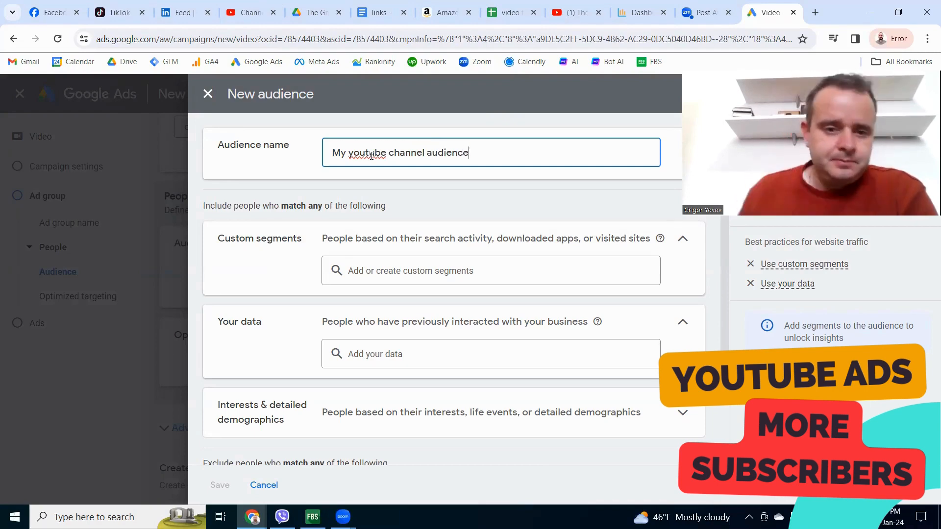
mouse_move(268, 367)
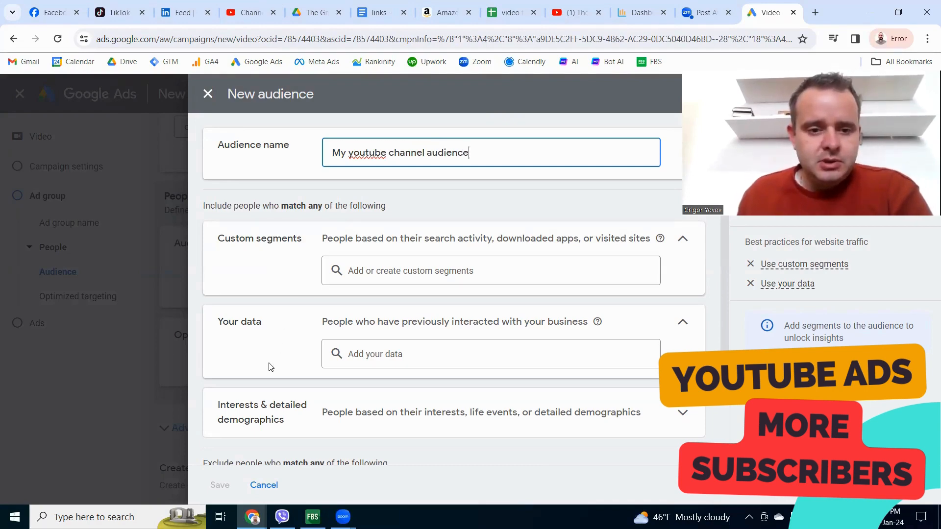
scroll("down", 3)
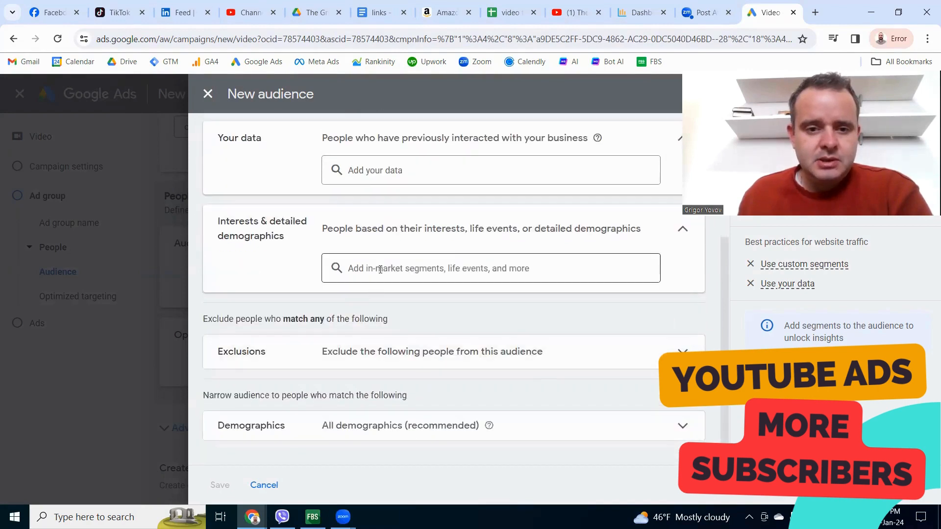
Step: Add Business Services, Business & Productivity Software and Business Advice interest segments and save the audience
left_click(490, 268)
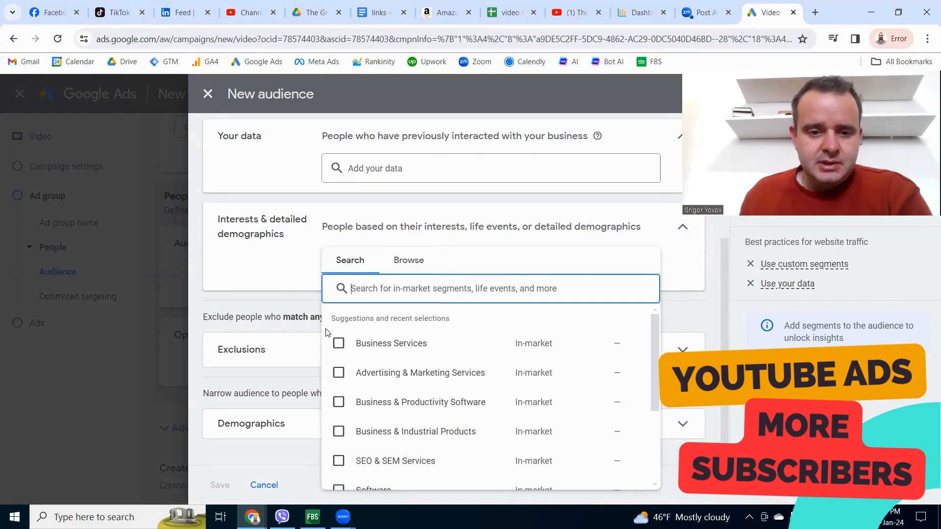
left_click(338, 343)
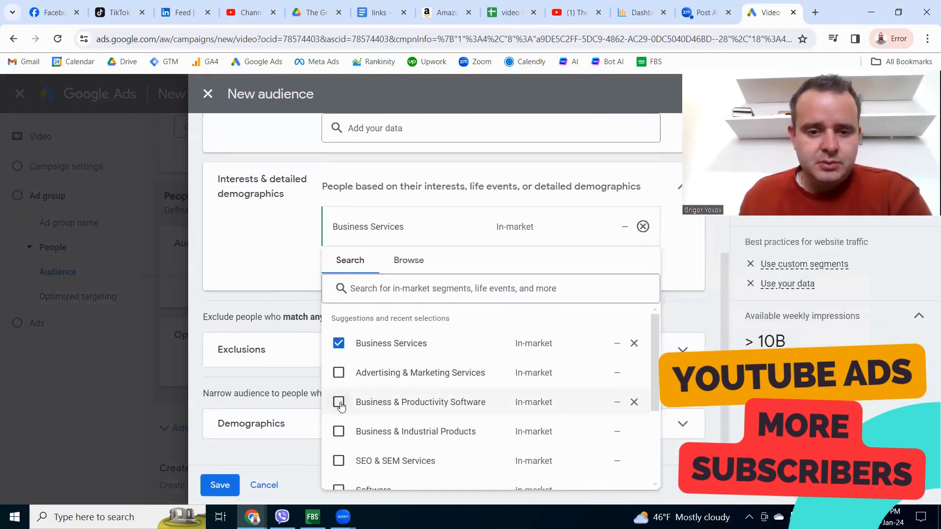
left_click(338, 431)
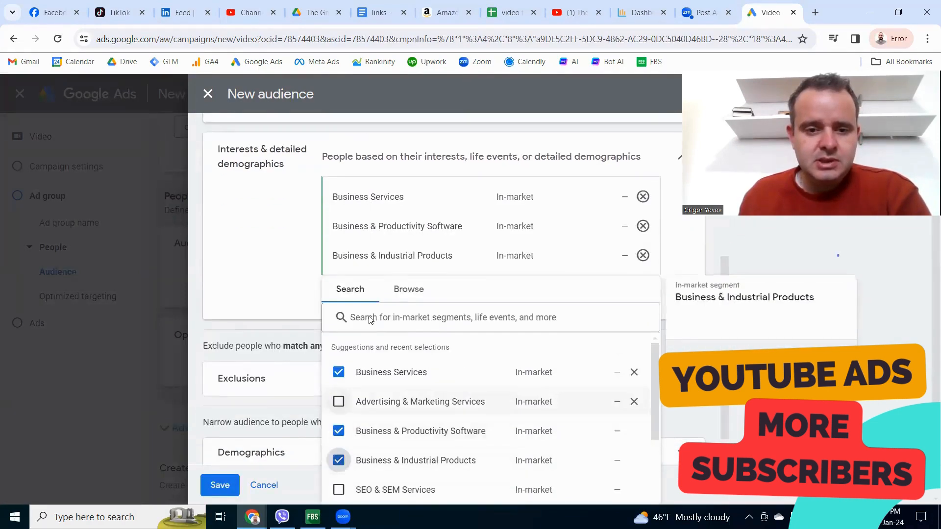
type("entrepre")
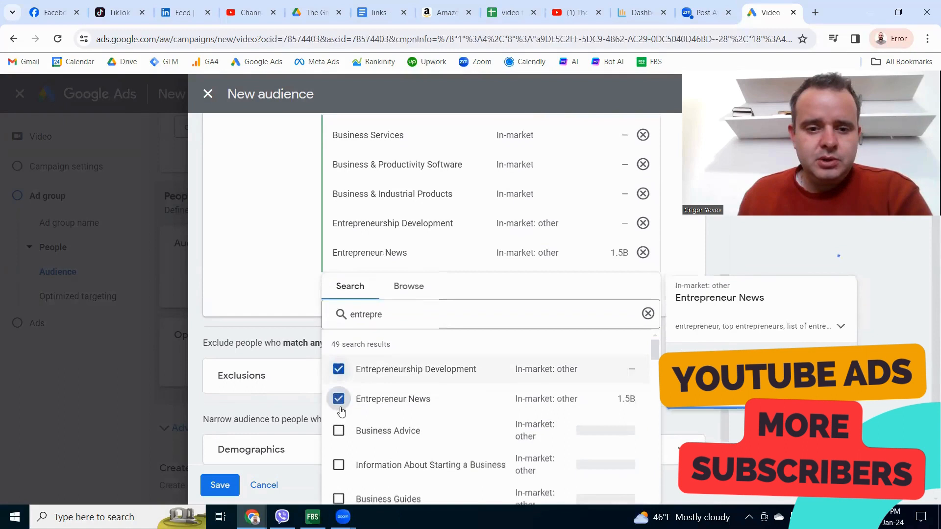
left_click(338, 430)
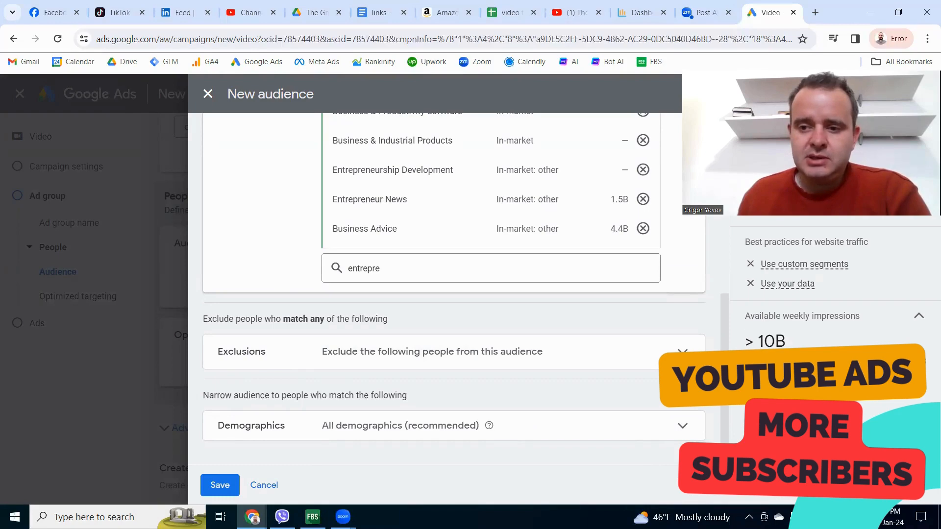
left_click(220, 485)
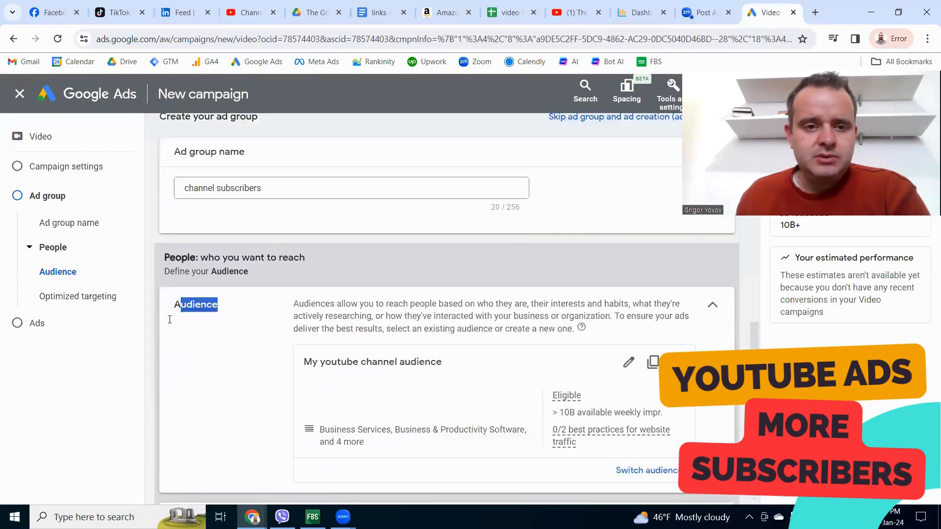
Step: Search for the YouTube video to advertise, then bring up the Amazon book page
scroll("up", 3)
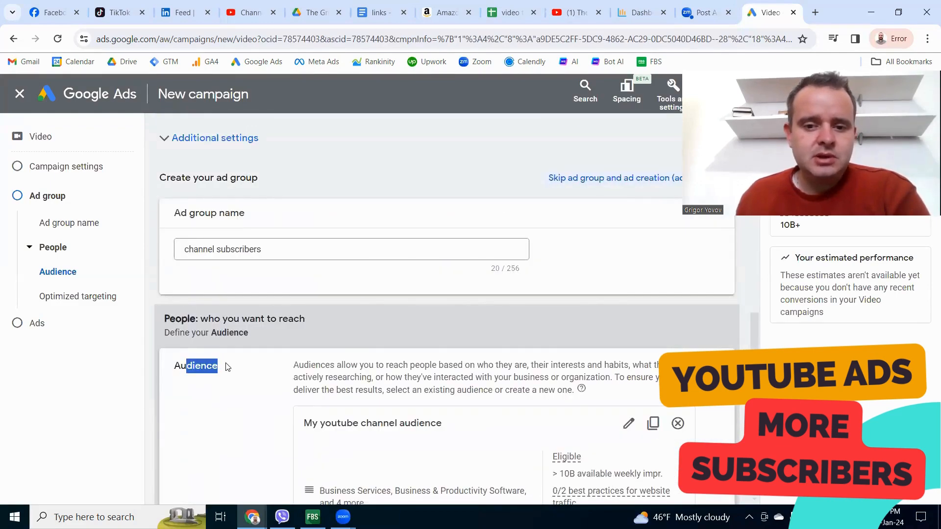
scroll("down", 3)
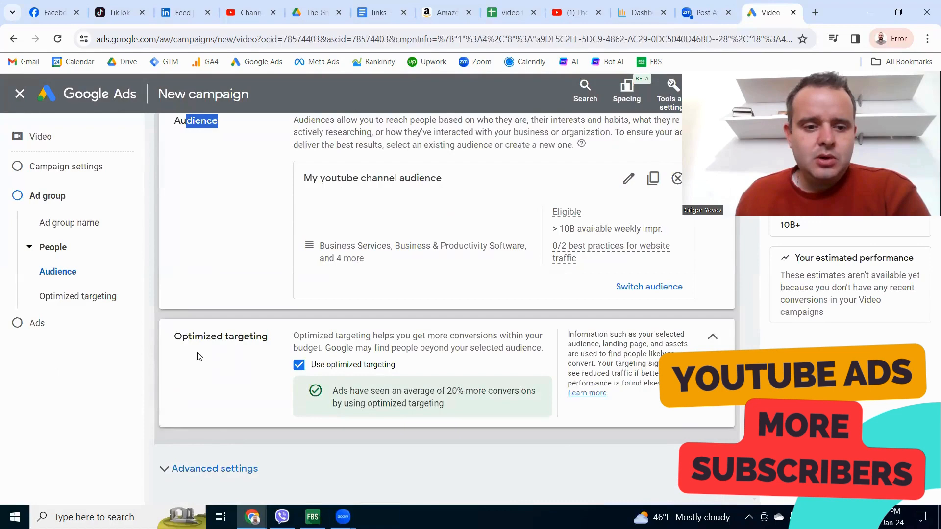
scroll("down", 3)
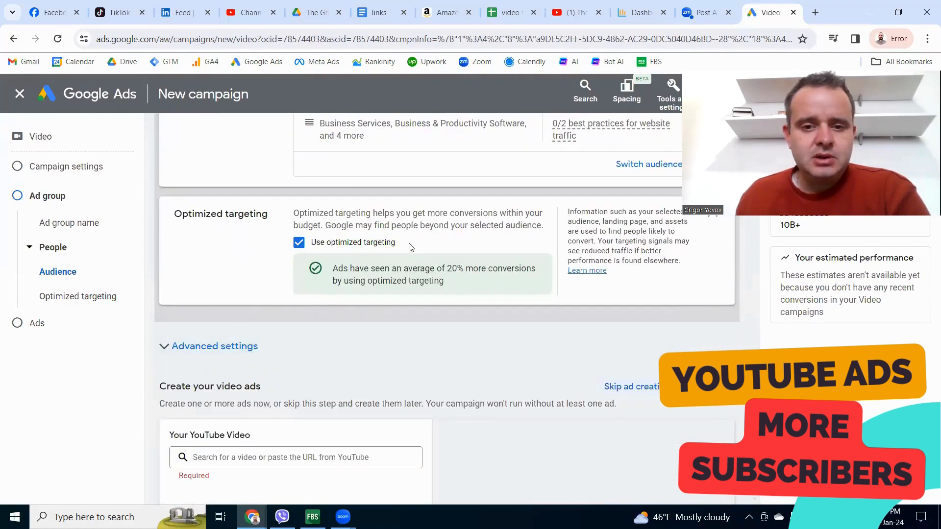
scroll("down", 3)
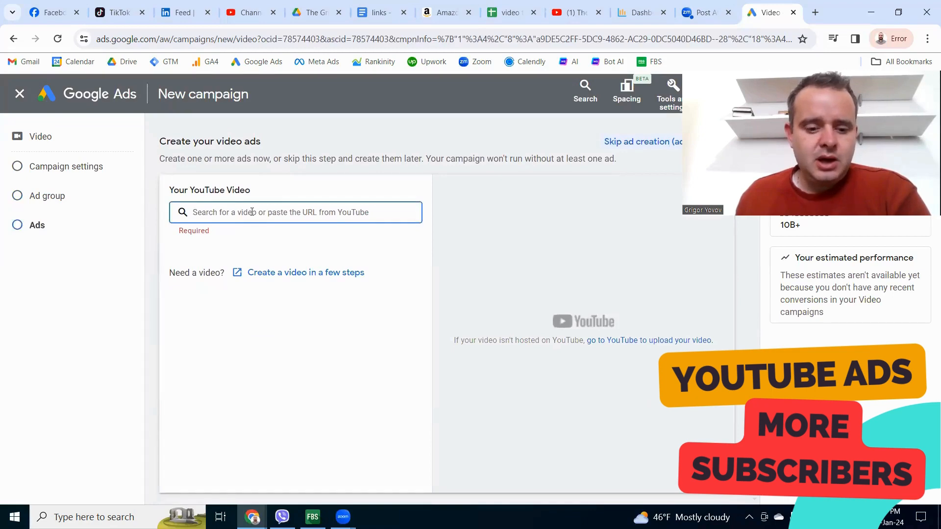
left_click(295, 212)
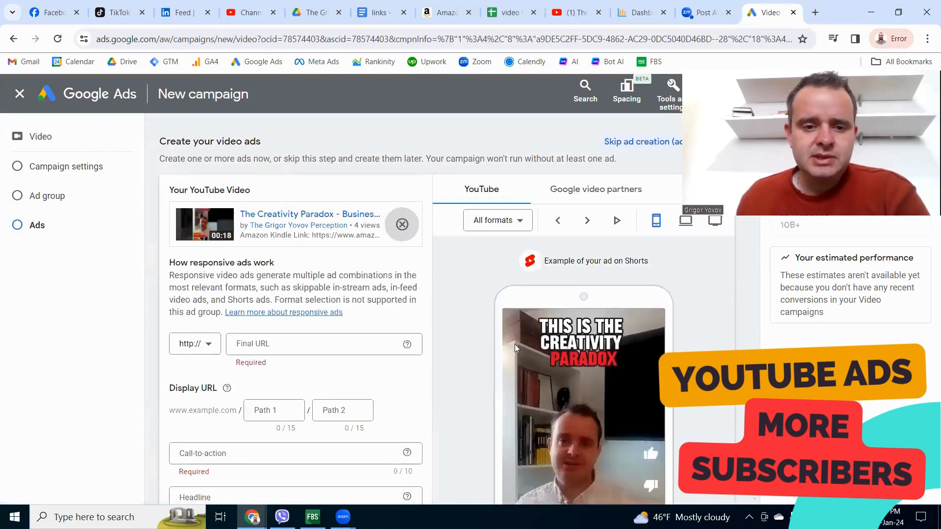
scroll("down", 3)
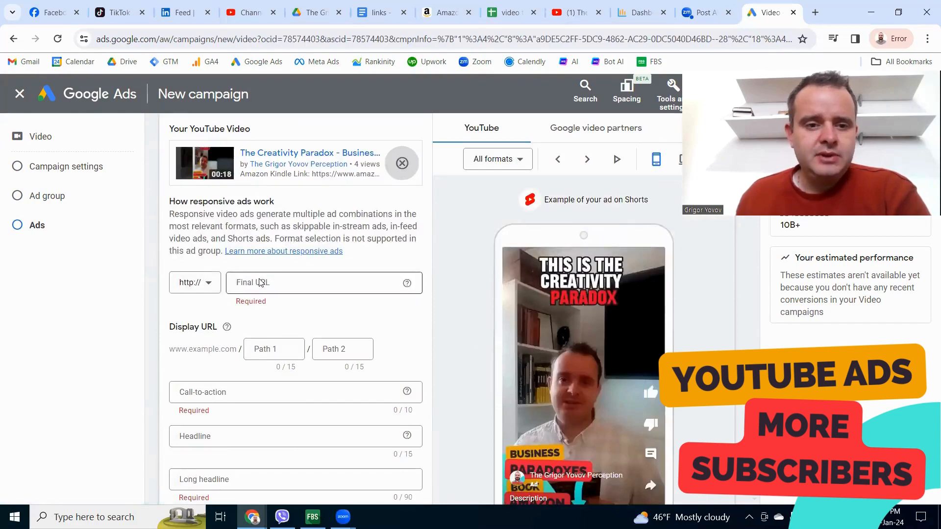
left_click(444, 12)
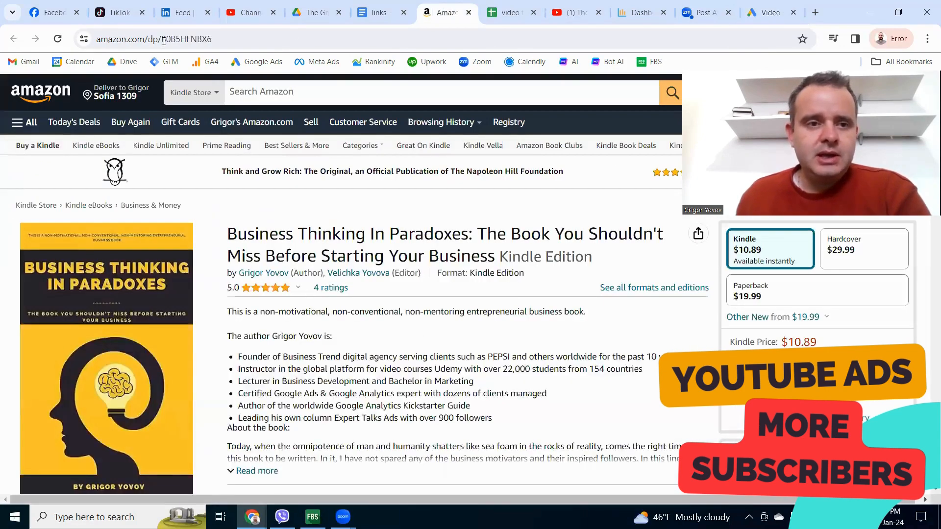
Step: Copy the Amazon book URL (amazon.com/dp/B0B5HFNBX6) and return to the Google Ads campaign
left_click(153, 39)
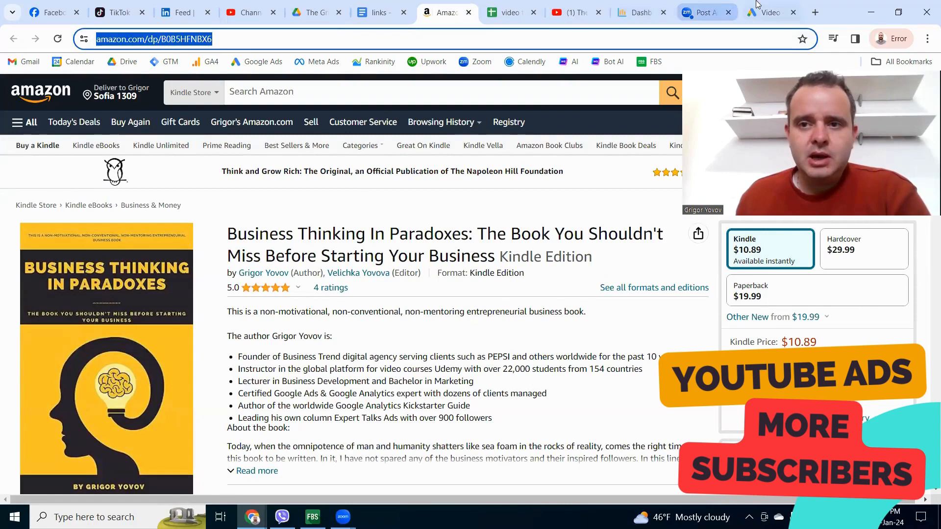
left_click(768, 11)
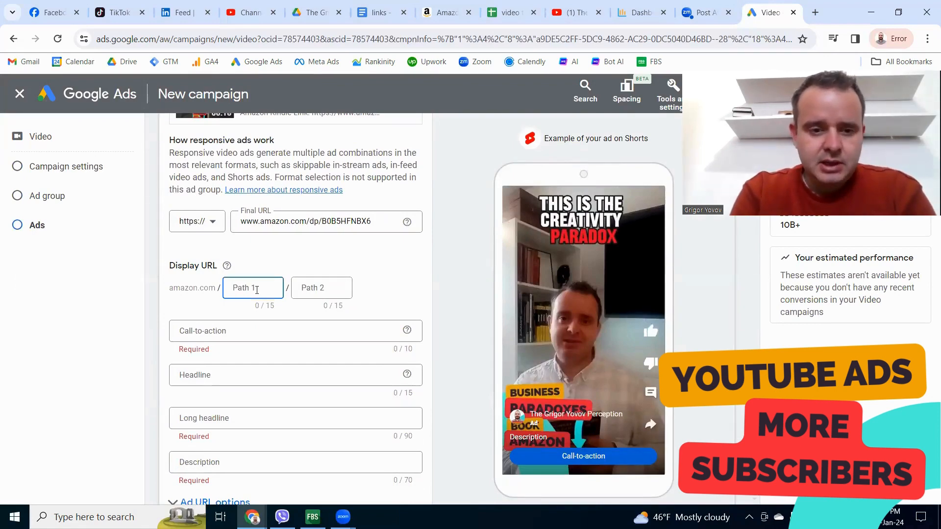
Step: Fill the display URL paths with 'business' and 'book'
type("business")
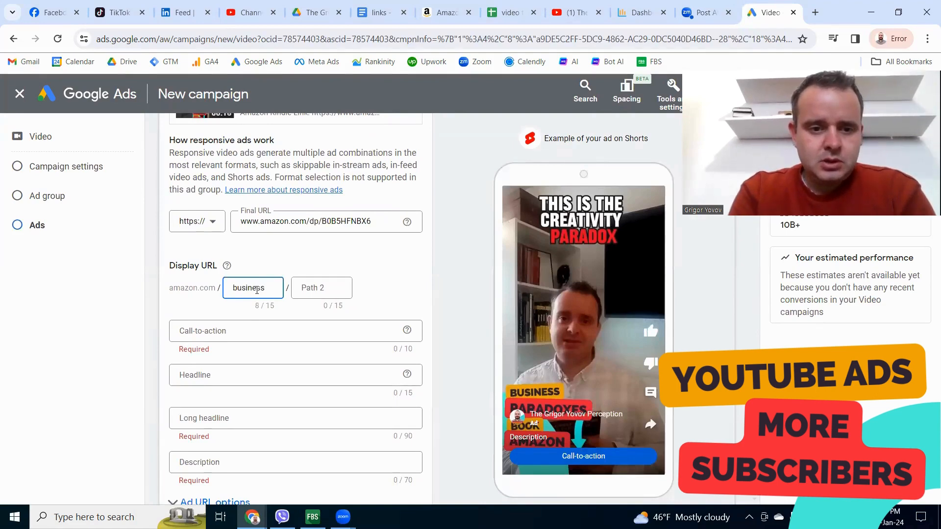
type("book")
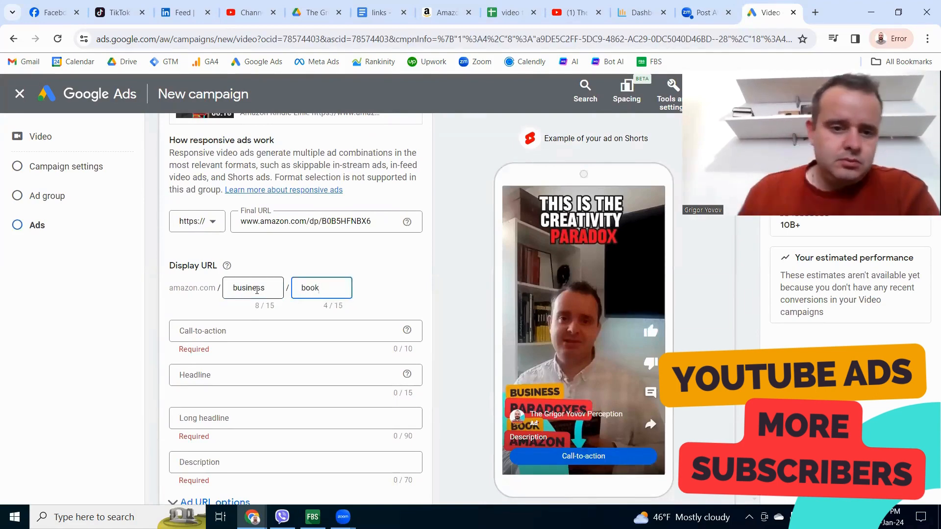
scroll("down", 3)
type("B")
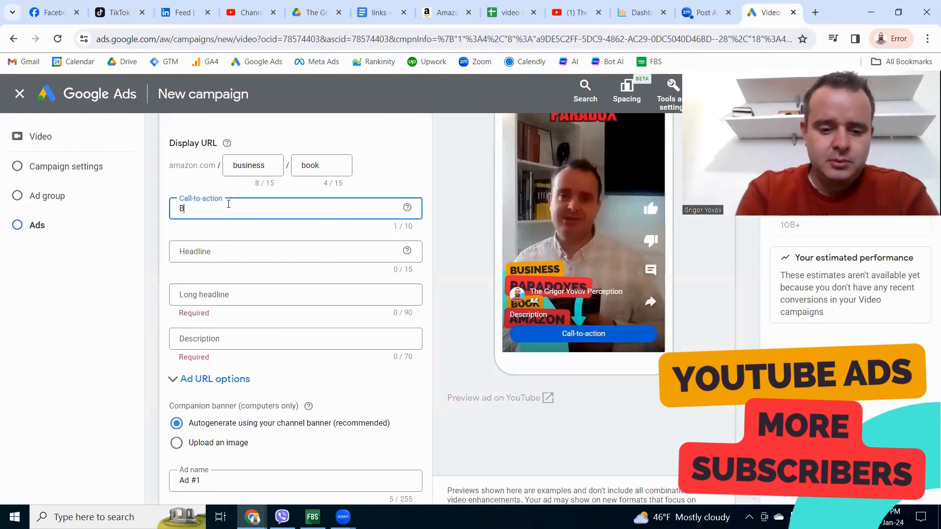
Step: Set the ad's call-to-action to 'Buy now'
type("uy this")
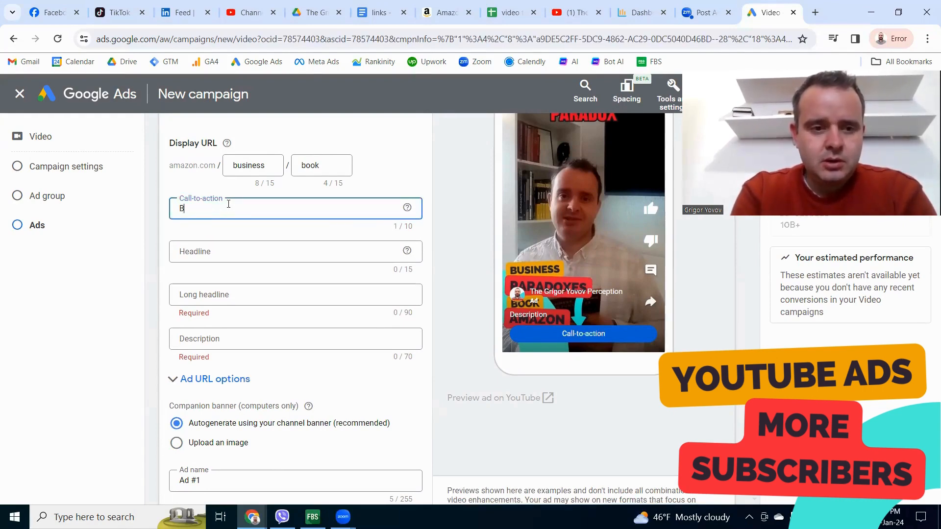
type("Buy")
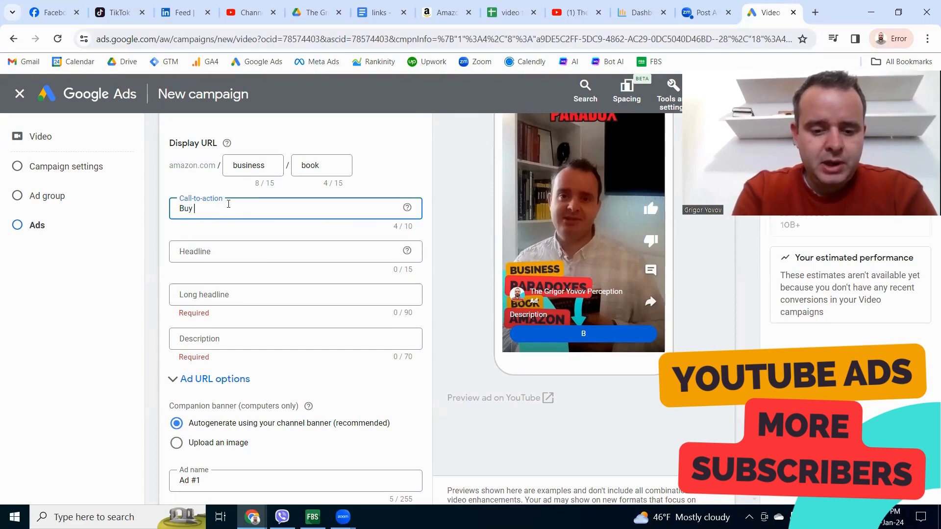
type("now")
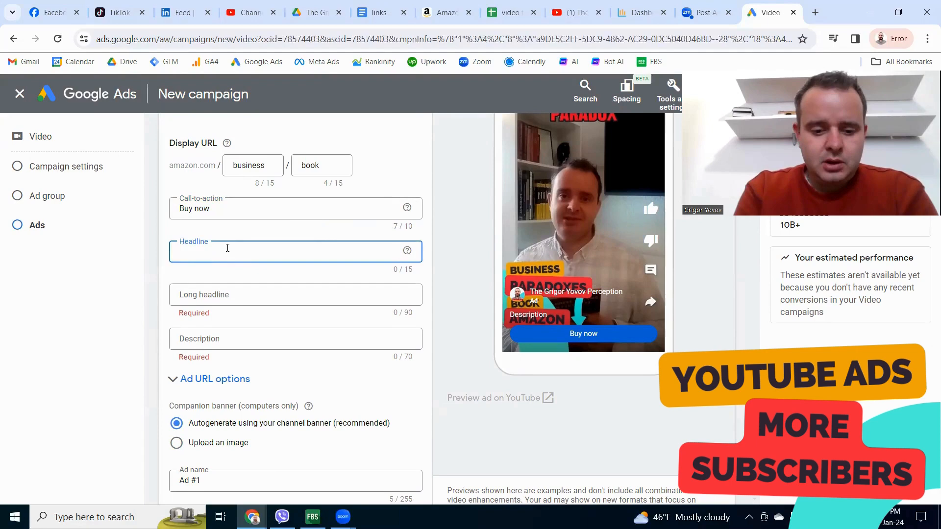
Step: Enter the headline 'Business Paradox' and shorten it to 'Bizz Paradox'
type("Business")
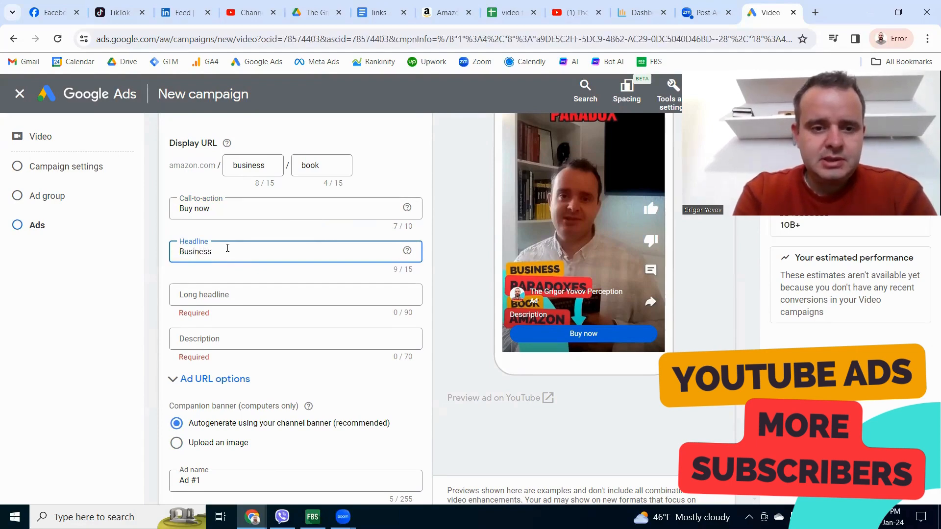
type("P")
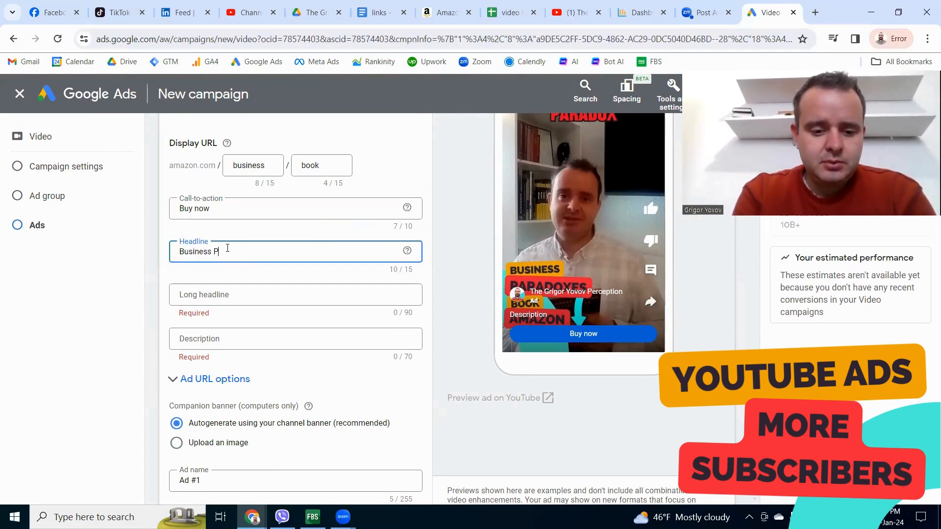
type("aradox")
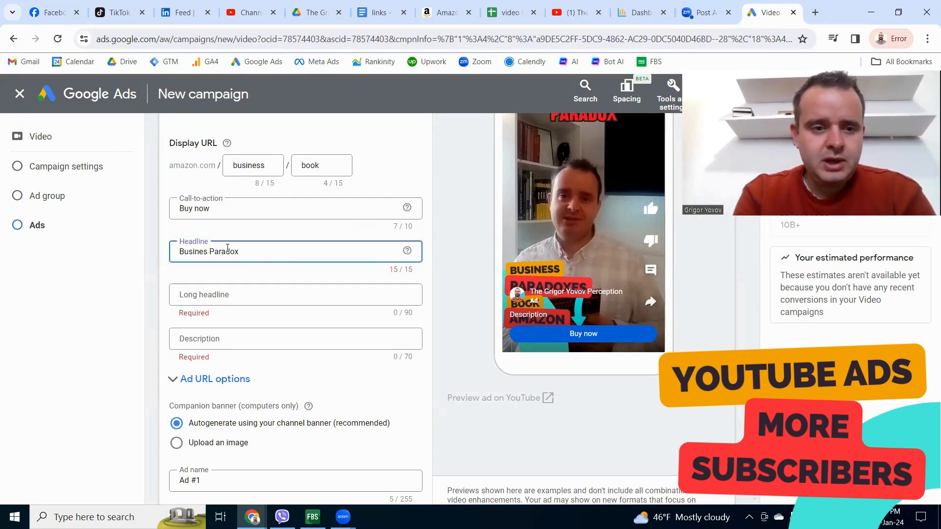
key("Backspace")
type("zz")
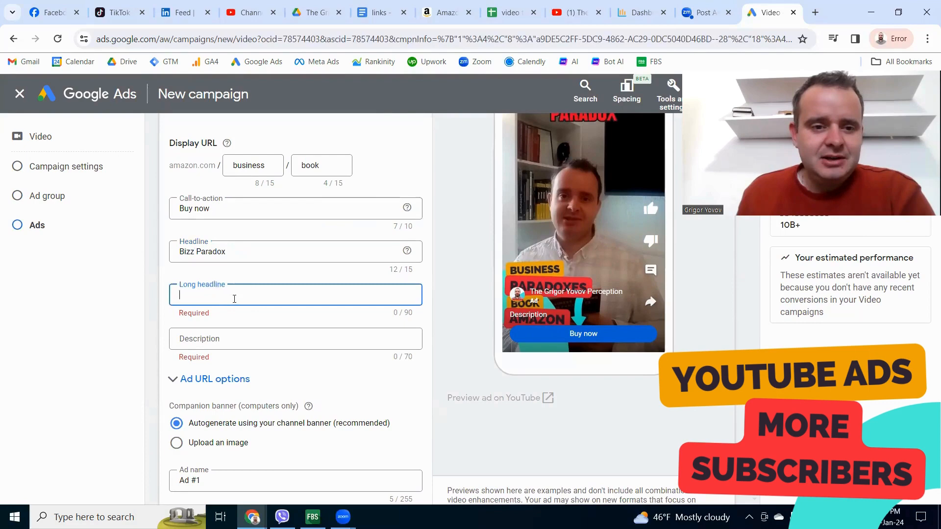
Step: Copy the author's Business Trend founder bullet from Amazon and return to the ad form
left_click(444, 11)
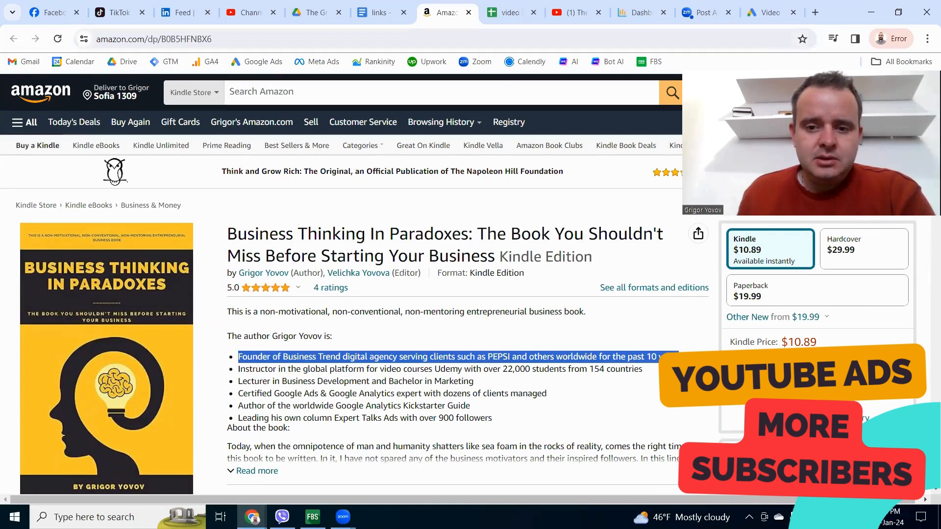
left_click(770, 12)
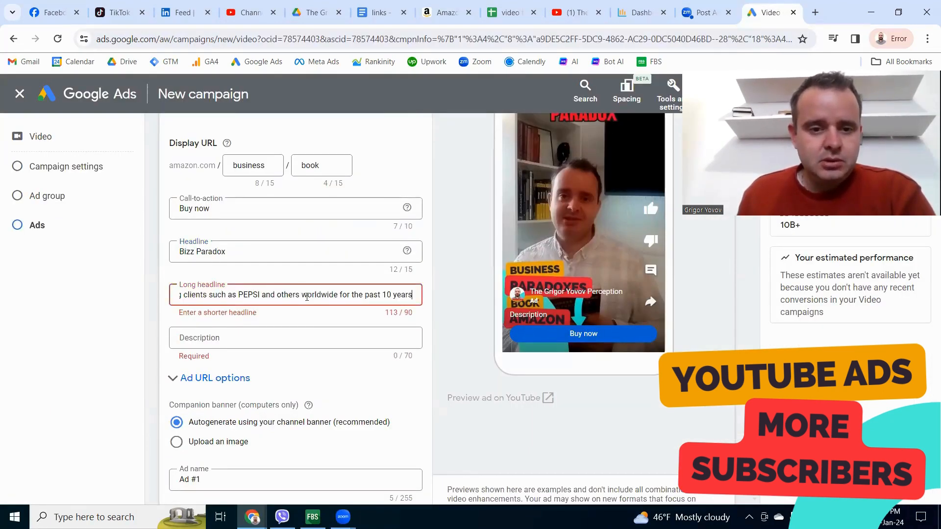
Step: Trim the pasted founder bullet in Long headline to under 90 characters, removing PEPSI and extra words
double_click(249, 295)
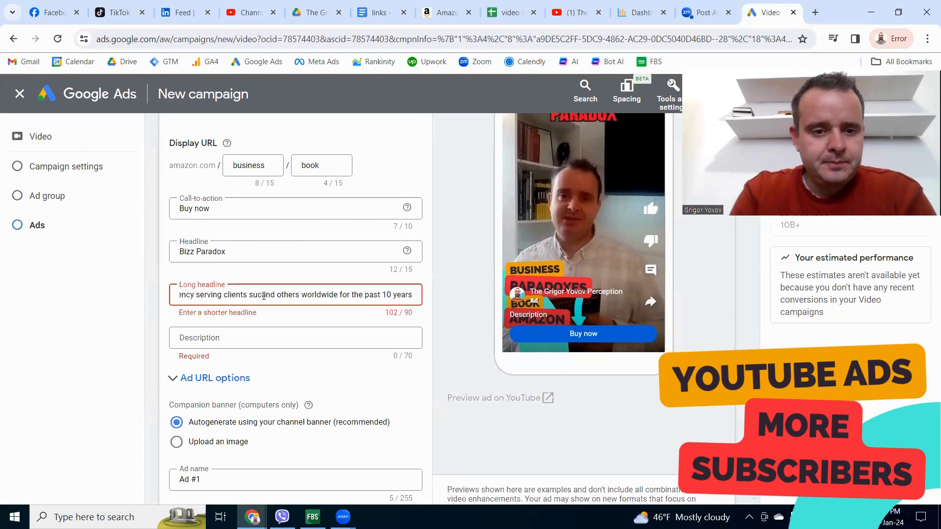
type("agency")
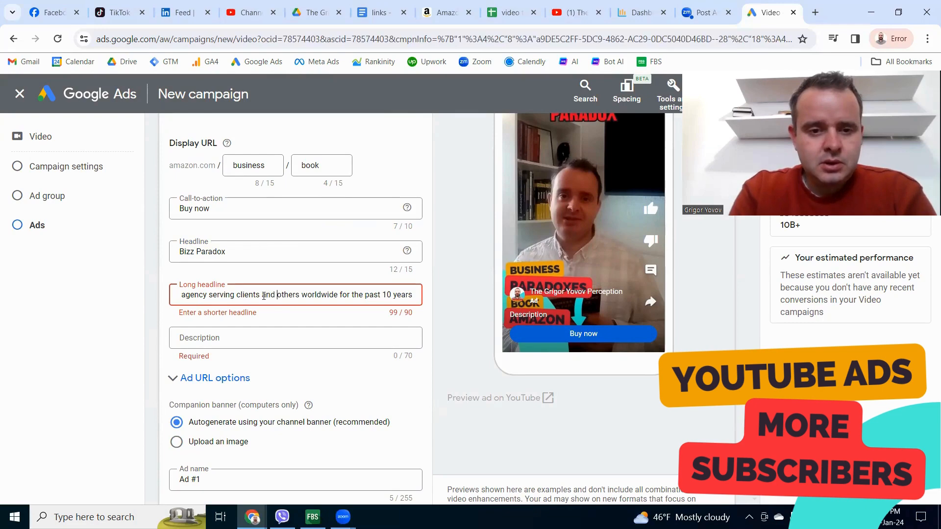
key("Backspace")
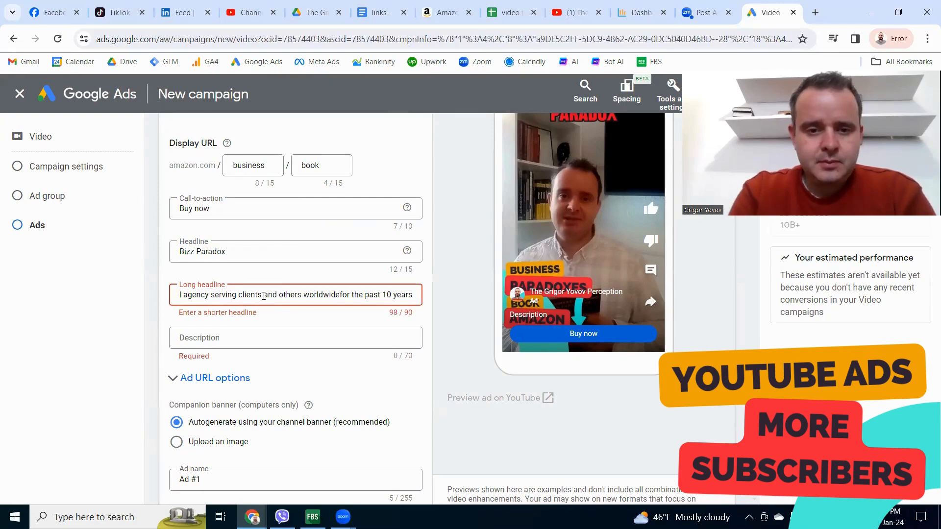
type("Business Trend digital agency serving clients and others worldwide")
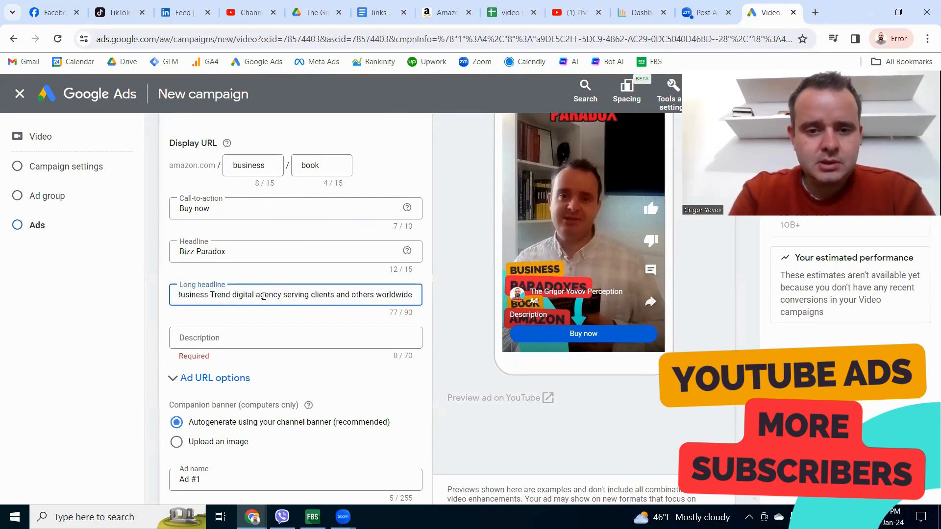
mouse_move(447, 12)
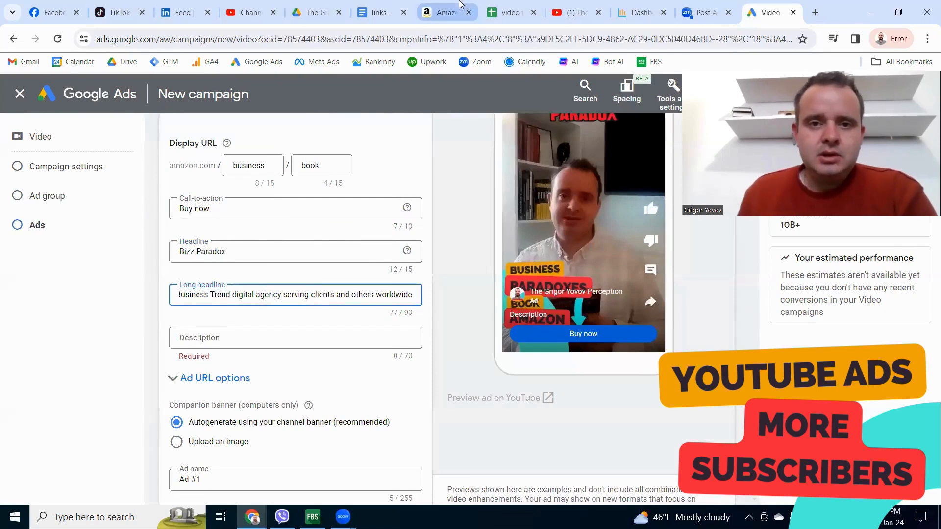
left_click(445, 12)
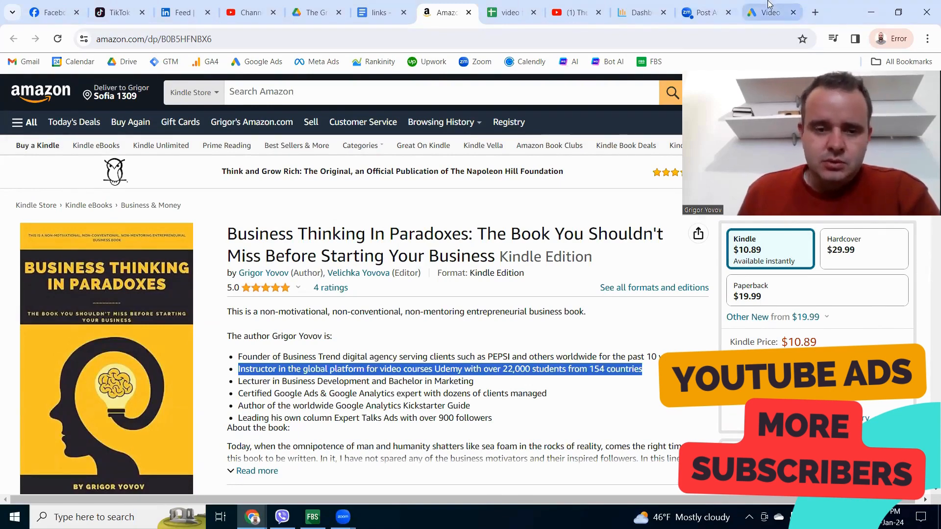
Step: Return to the ad form with the Udemy instructor bullet copied from Amazon
left_click(771, 11)
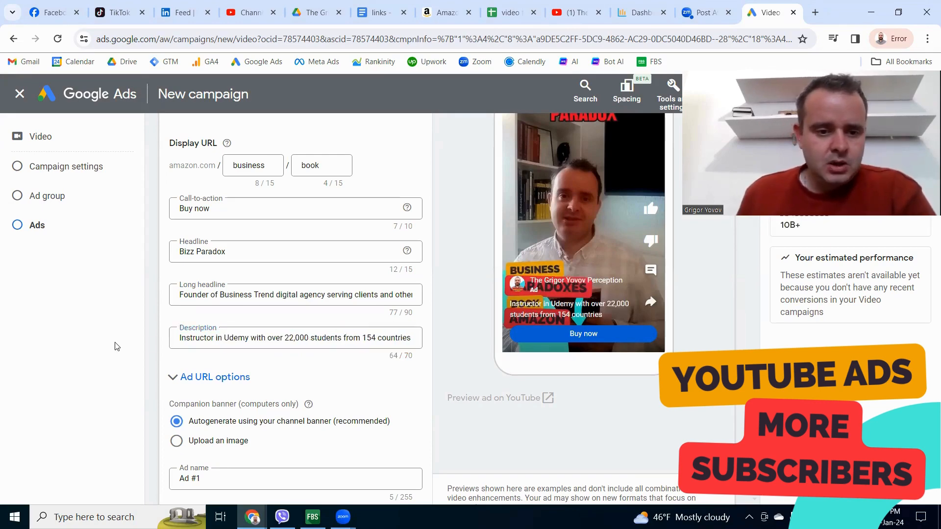
Step: Create the campaign with the finished video ad and Udemy description
scroll("down", 3)
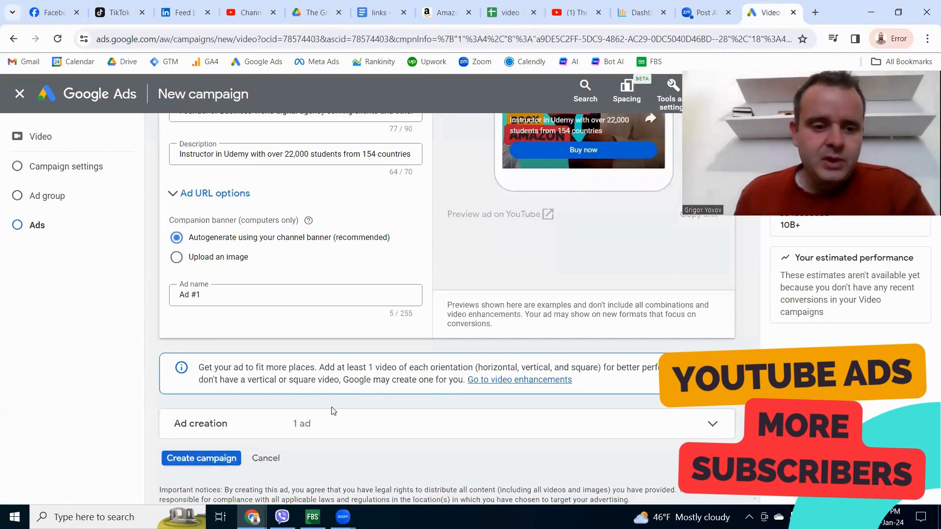
left_click(200, 457)
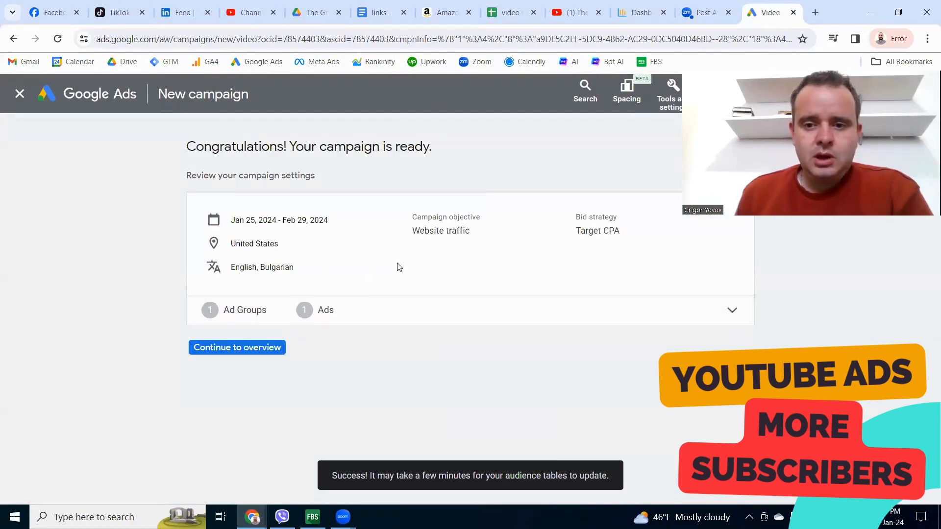
mouse_move(278, 211)
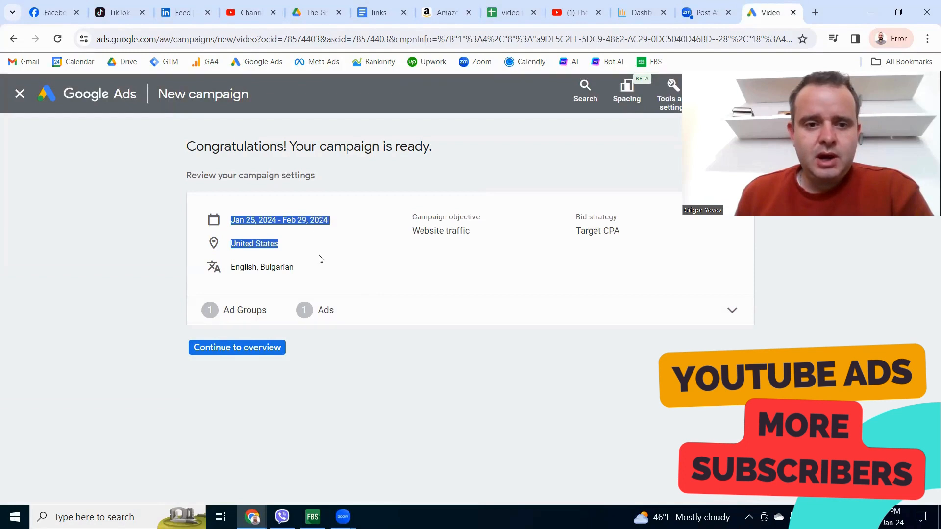
double_click(261, 267)
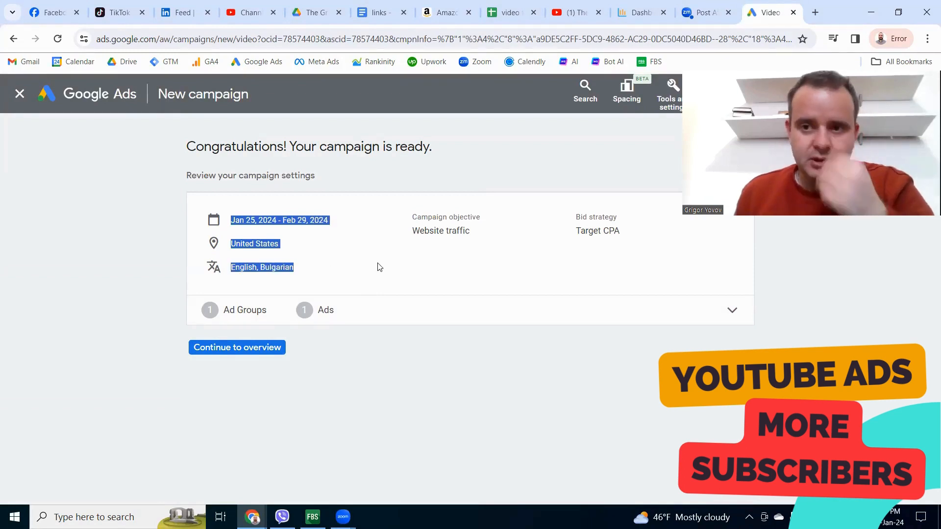